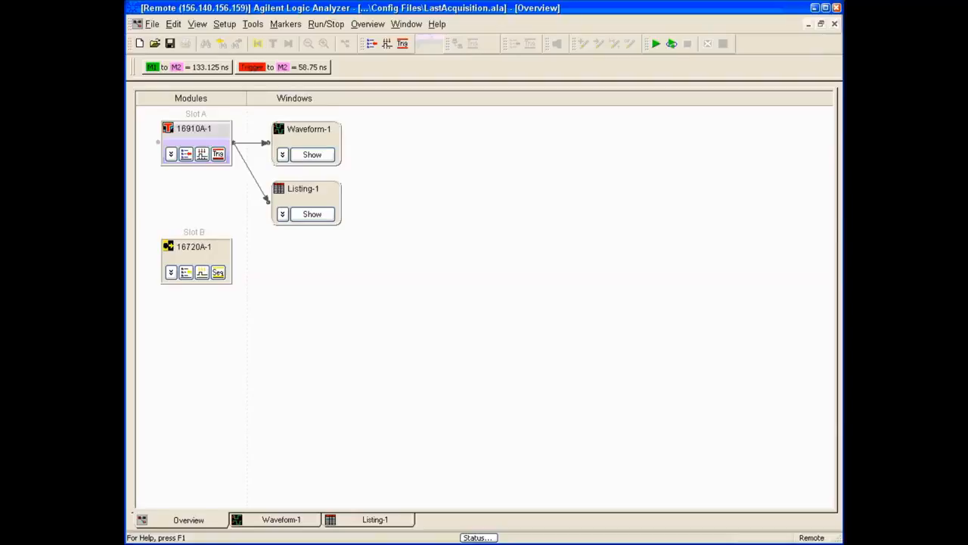
{"action": "mouse_move", "coordinate": [634, 409]}
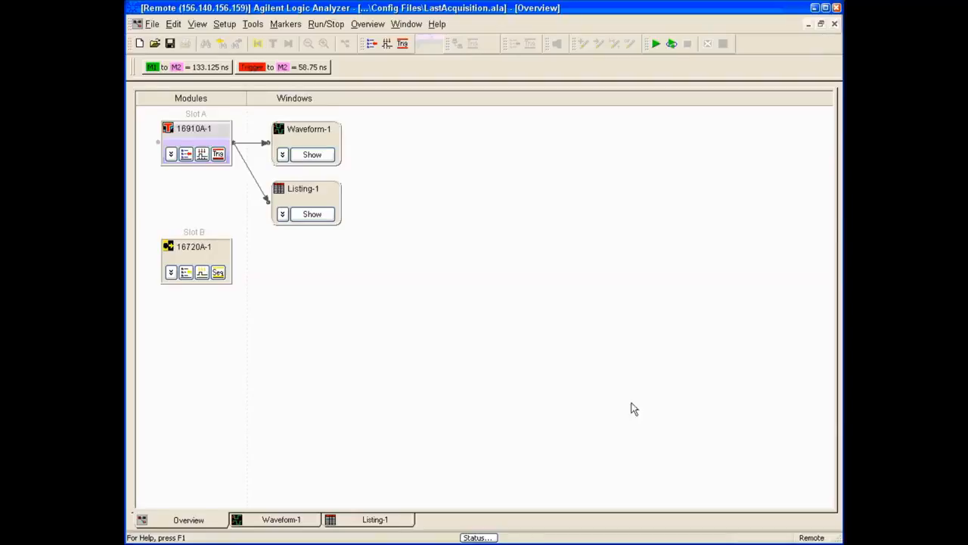
{"action": "mouse_move", "coordinate": [420, 406]}
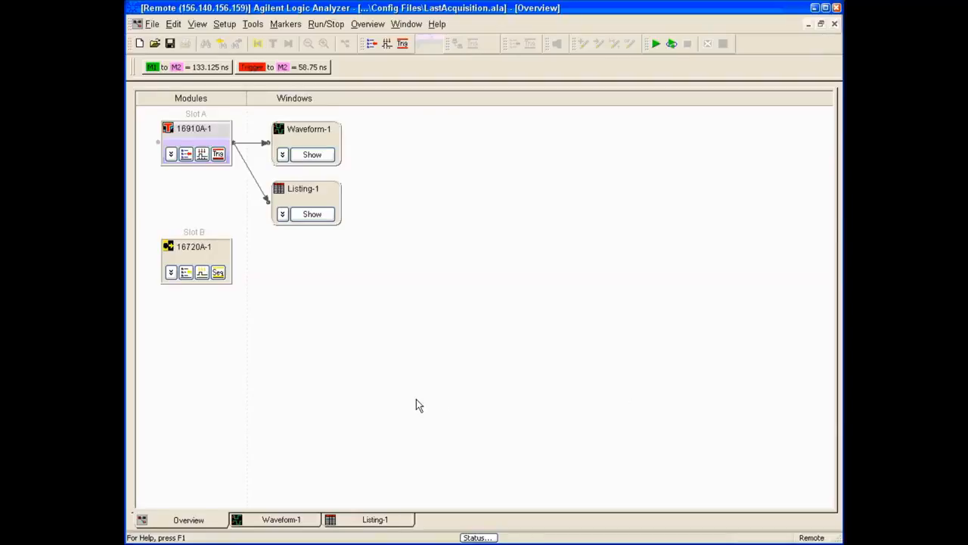
{"action": "mouse_move", "coordinate": [402, 407]}
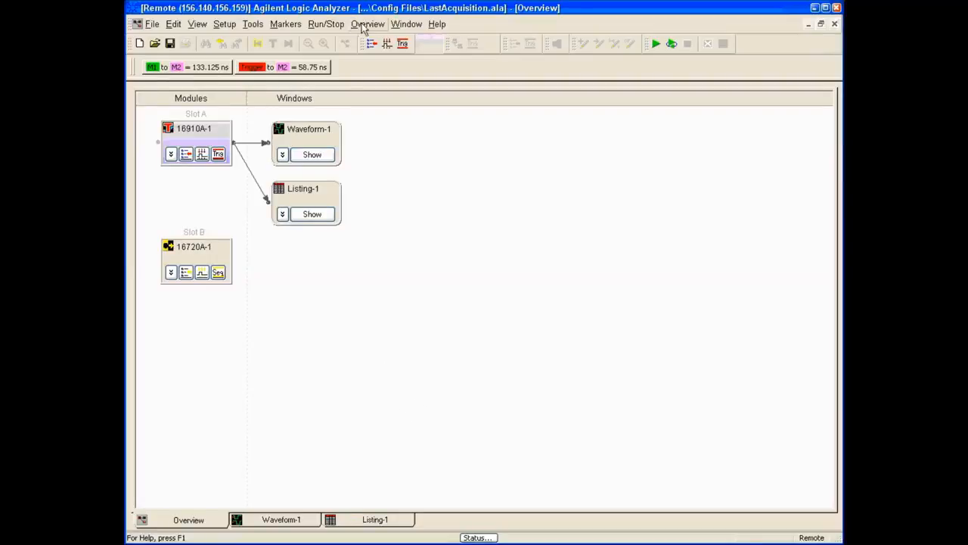
{"action": "mouse_move", "coordinate": [254, 25]}
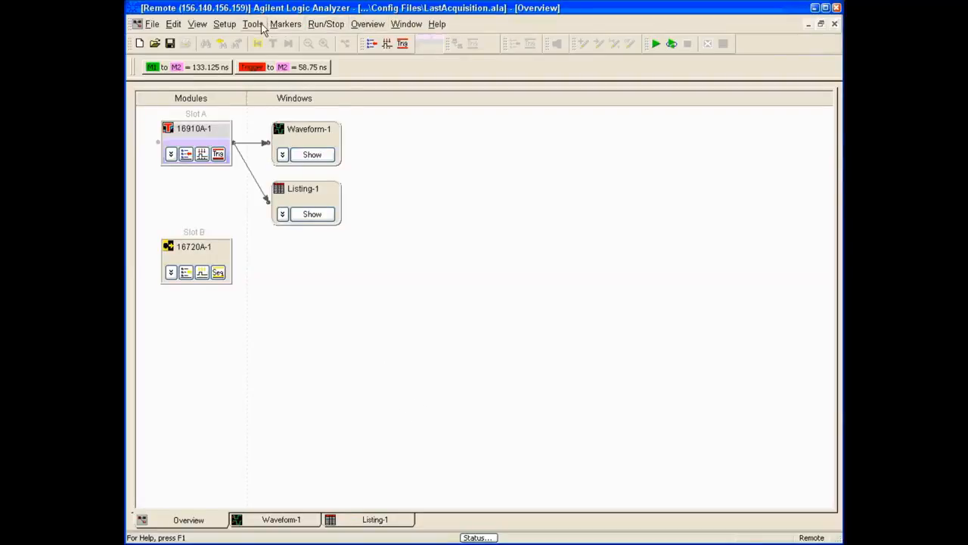
- Add Filter/Colorize-1 from the Tools menu, bringing up its properties dialog
{"action": "left_click", "coordinate": [254, 24]}
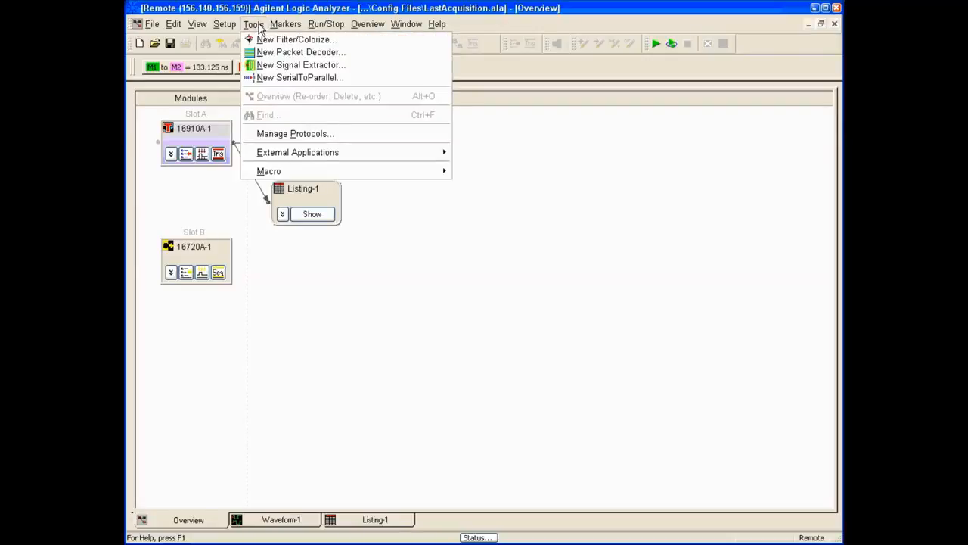
{"action": "mouse_move", "coordinate": [296, 40]}
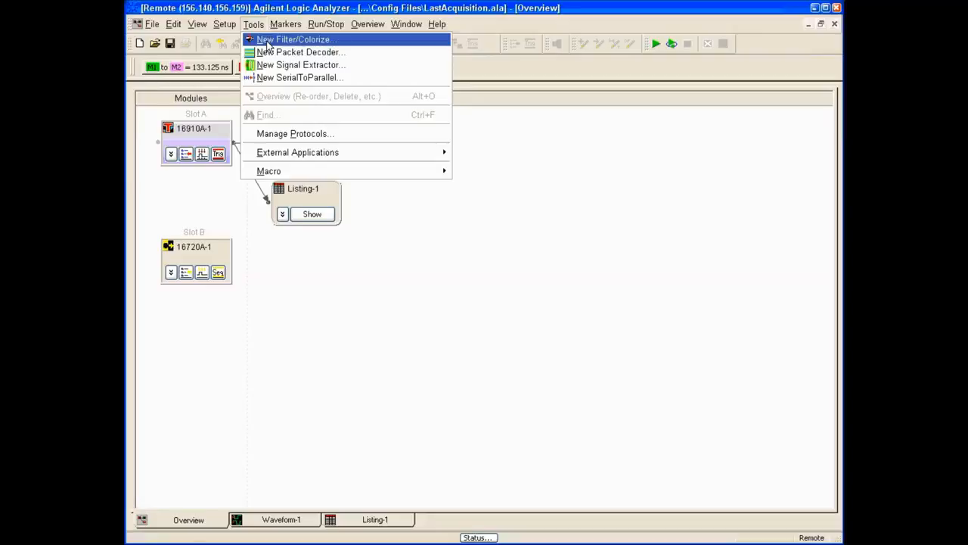
{"action": "left_click", "coordinate": [295, 39]}
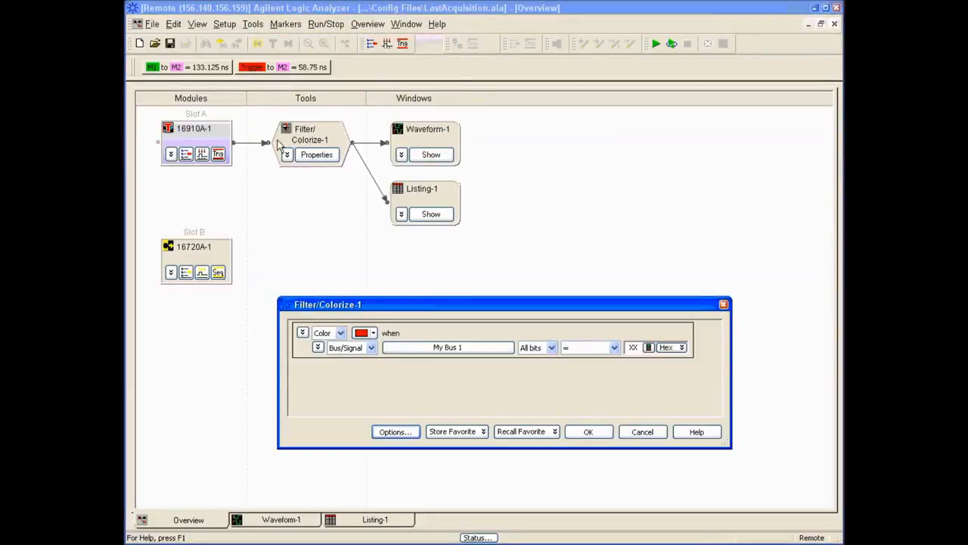
{"action": "mouse_move", "coordinate": [415, 139]}
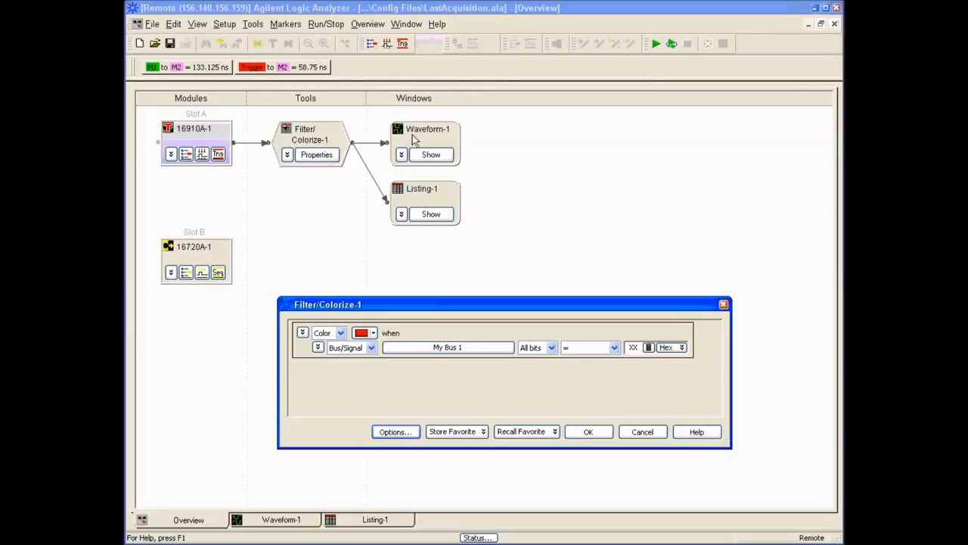
{"action": "mouse_move", "coordinate": [424, 173]}
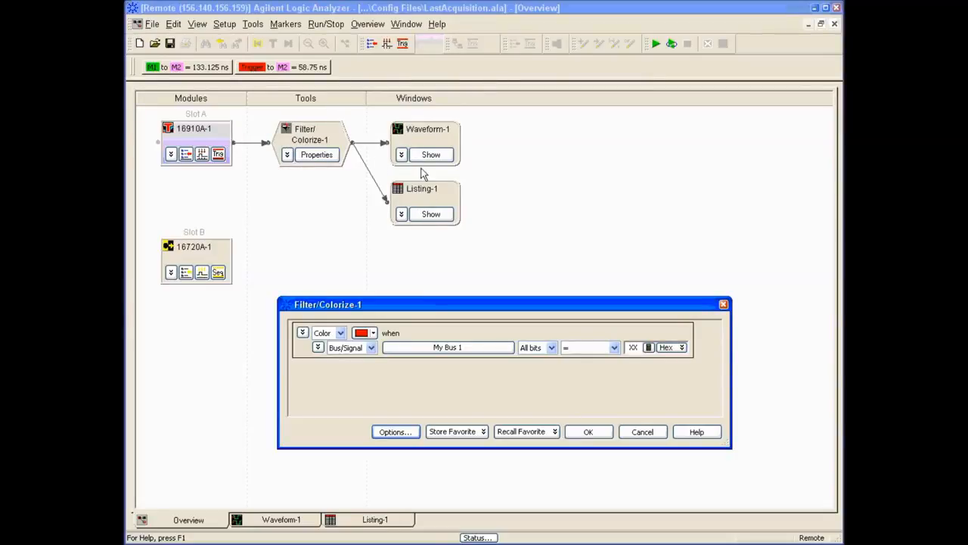
{"action": "mouse_move", "coordinate": [279, 150]}
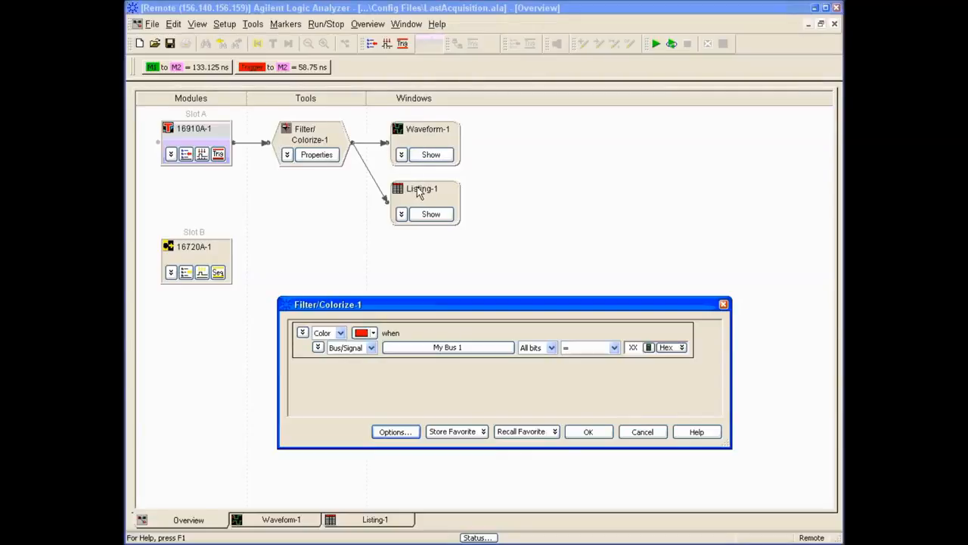
{"action": "mouse_move", "coordinate": [390, 227]}
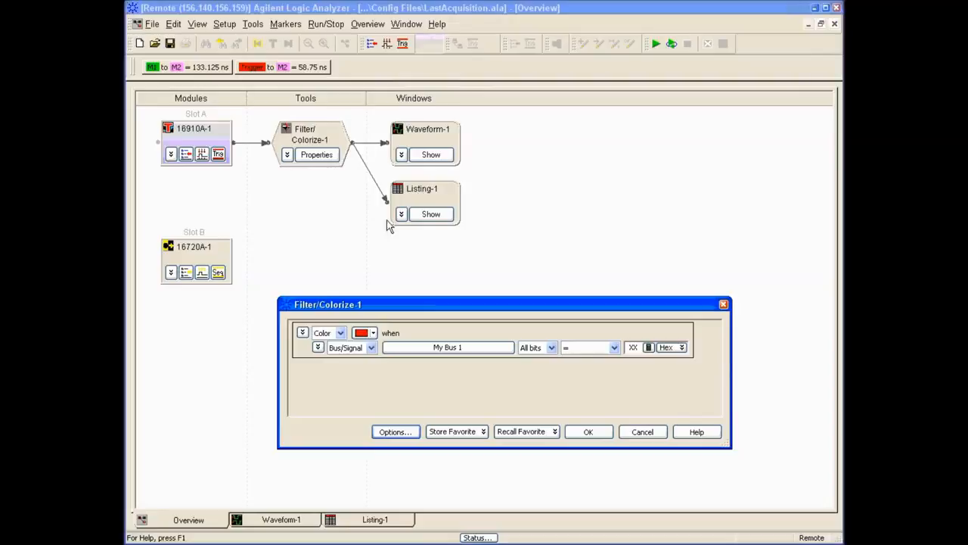
{"action": "mouse_move", "coordinate": [572, 264]}
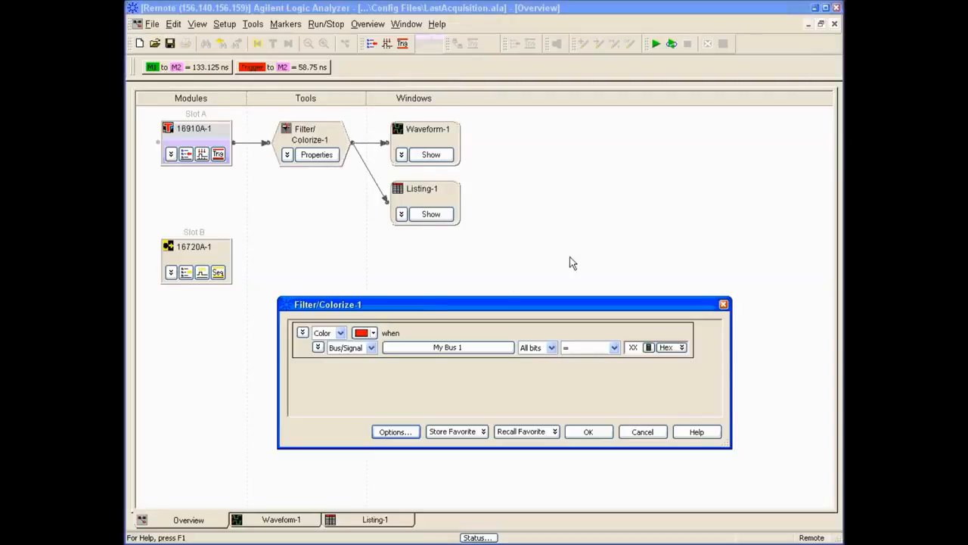
{"action": "mouse_move", "coordinate": [499, 379]}
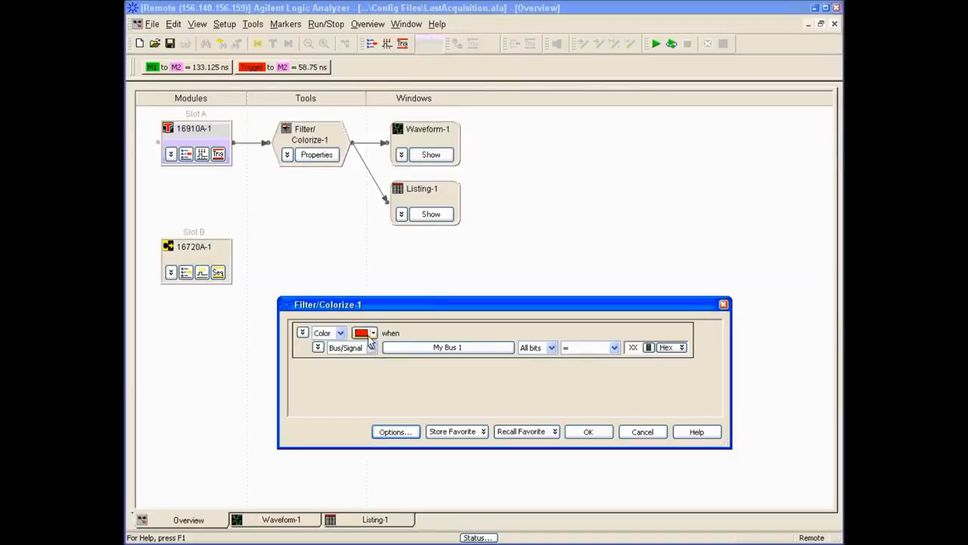
- Keep the Color action on All bits of My Bus 1 = FF in red and confirm with OK
{"action": "left_click", "coordinate": [339, 333]}
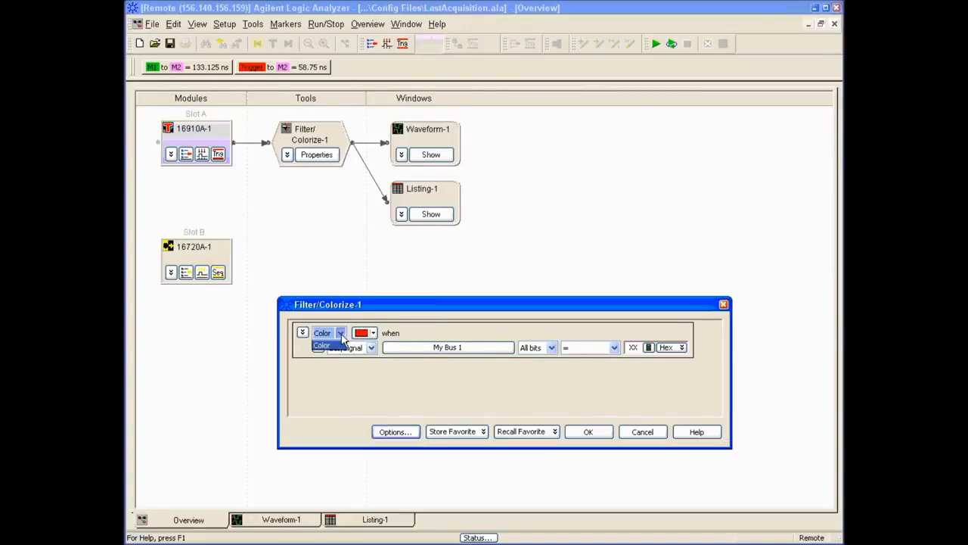
{"action": "left_click", "coordinate": [339, 333]}
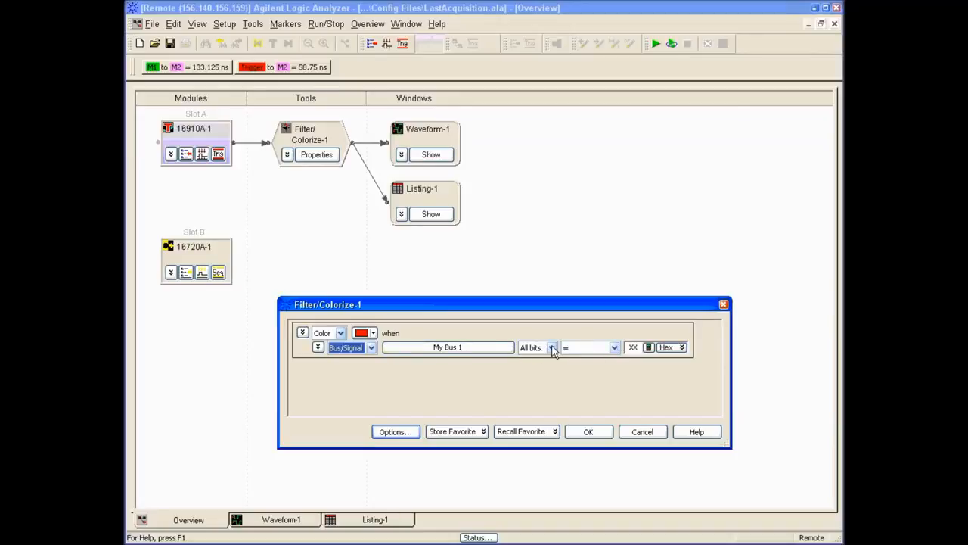
{"action": "left_click", "coordinate": [550, 347]}
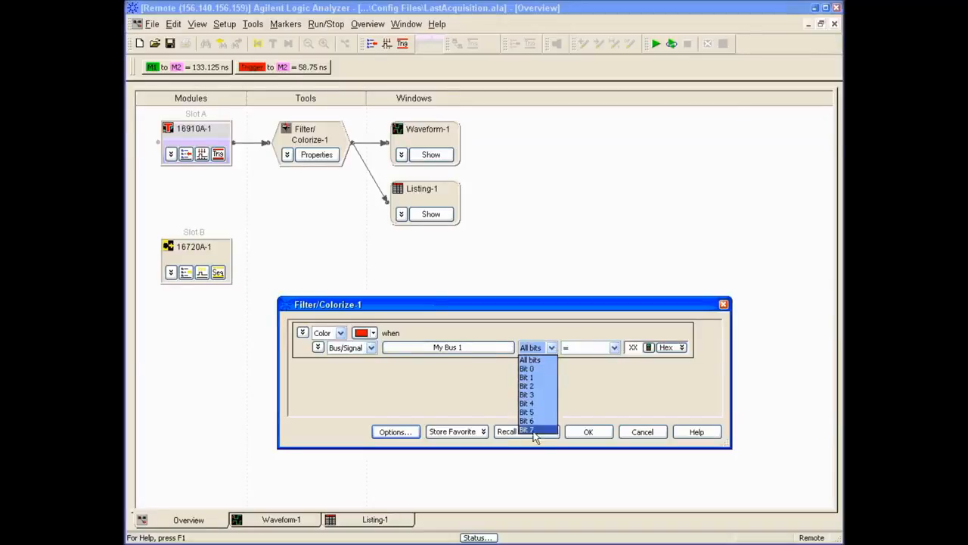
{"action": "left_click", "coordinate": [531, 360]}
{"action": "type", "text": "FF"}
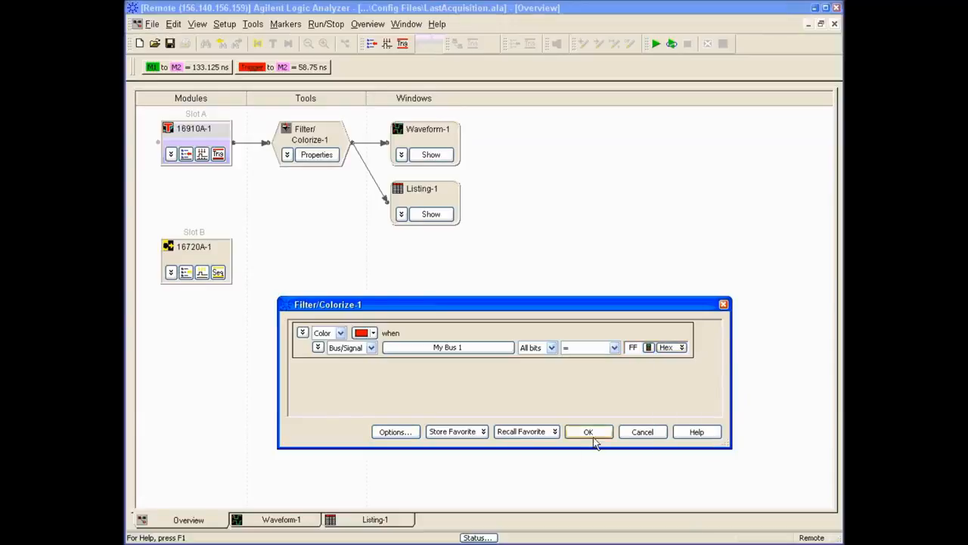
{"action": "left_click", "coordinate": [589, 431]}
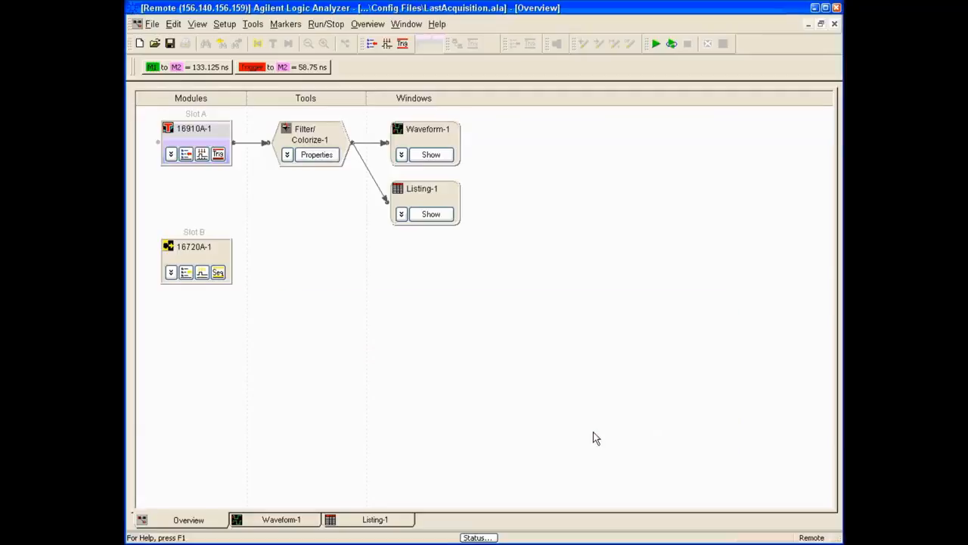
{"action": "mouse_move", "coordinate": [463, 206]}
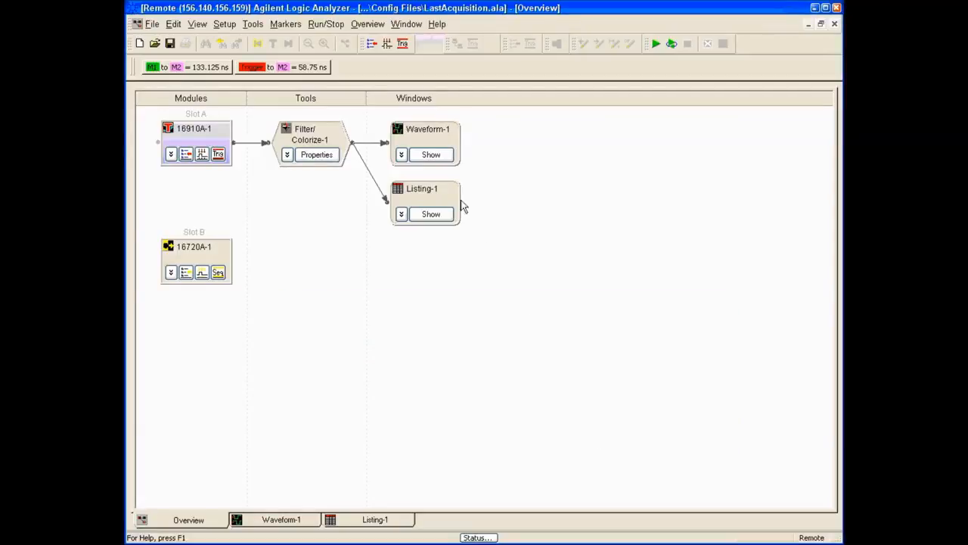
- Show Waveform-1 and zoom out until several repeating red FF cycles are visible
{"action": "left_click", "coordinate": [430, 155]}
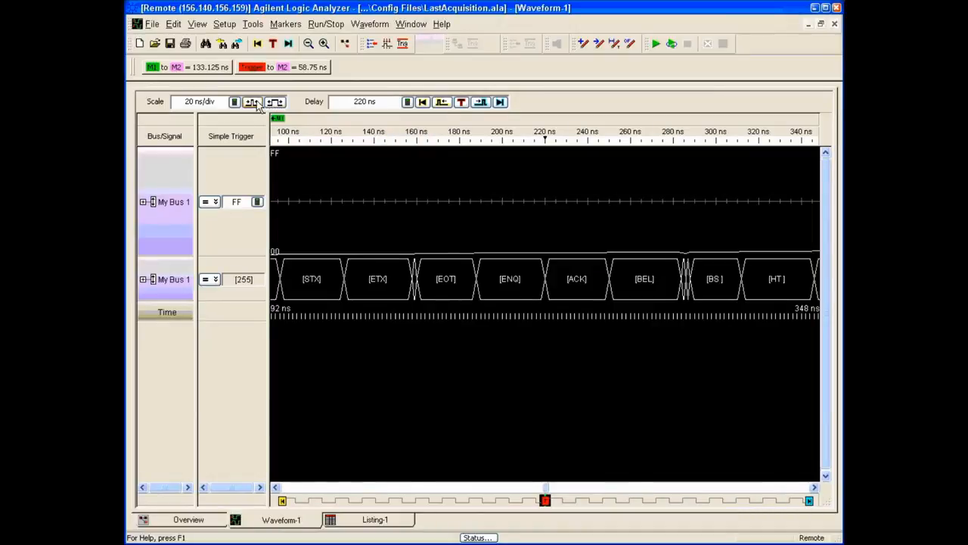
{"action": "left_click", "coordinate": [275, 101]}
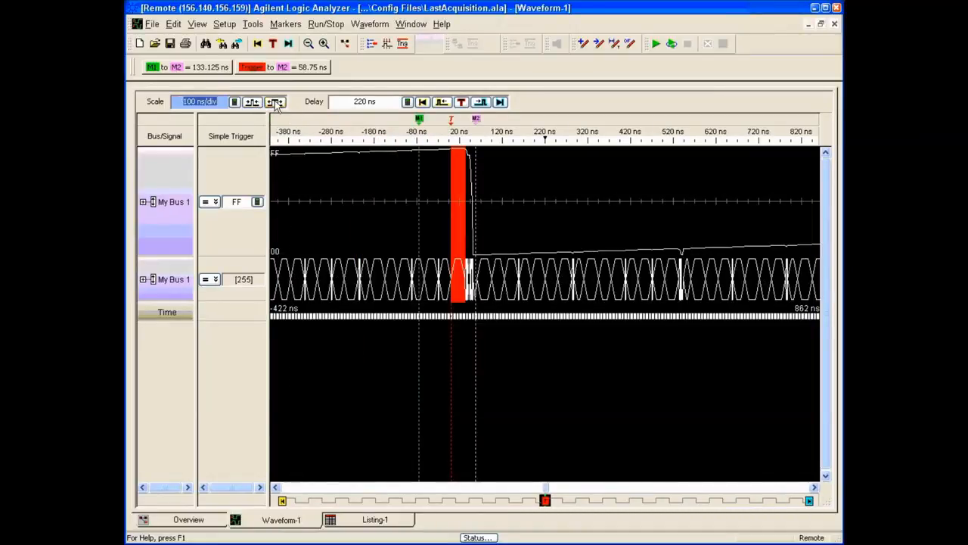
{"action": "left_click", "coordinate": [251, 102]}
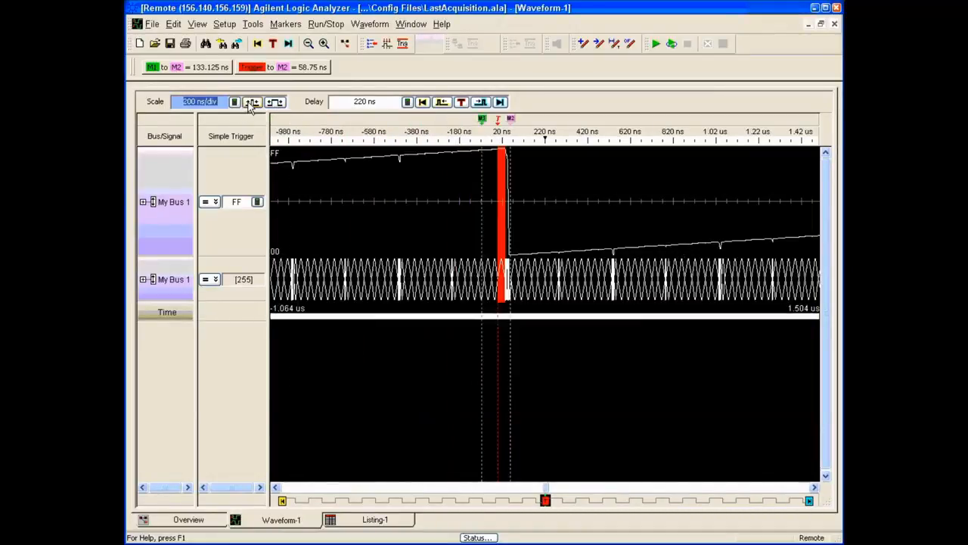
{"action": "left_click", "coordinate": [251, 101]}
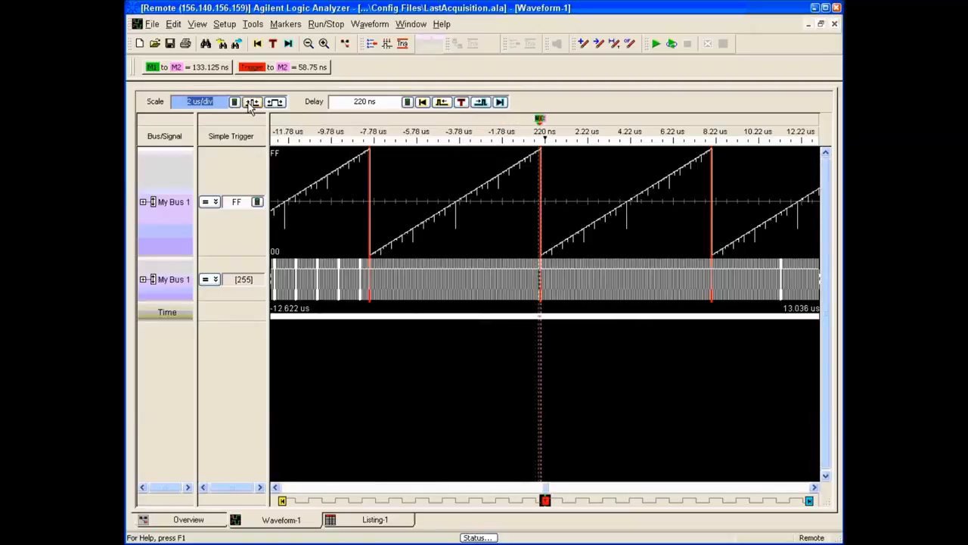
{"action": "left_click", "coordinate": [375, 519]}
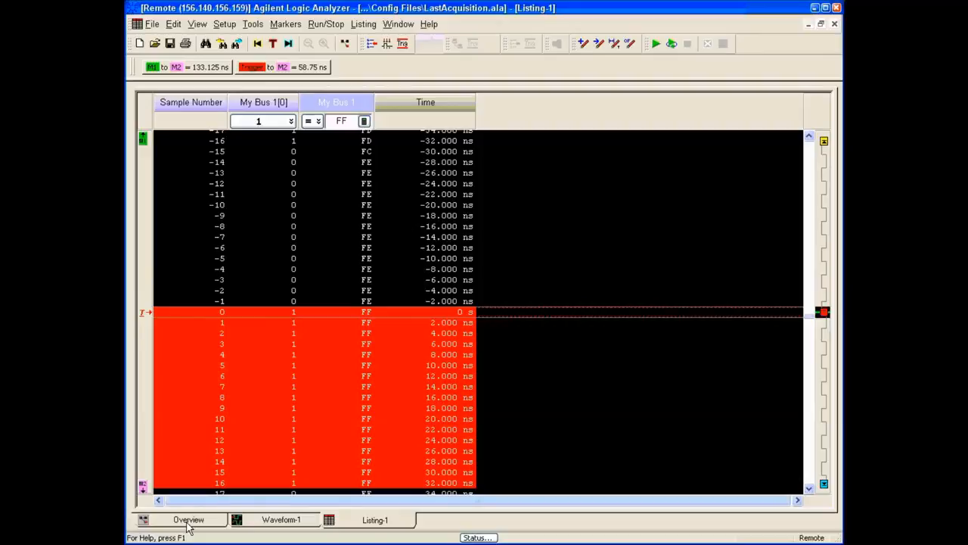
{"action": "mouse_move", "coordinate": [378, 466]}
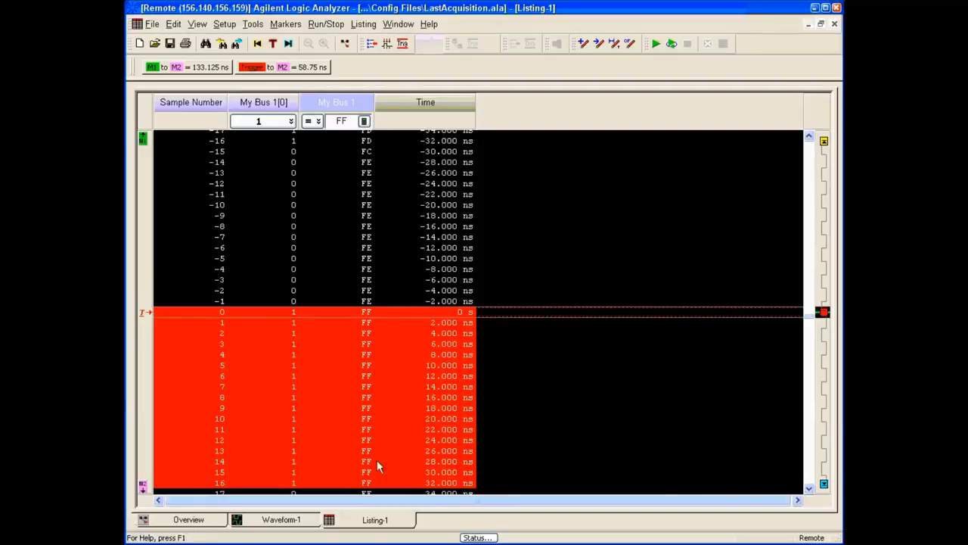
{"action": "mouse_move", "coordinate": [384, 384]}
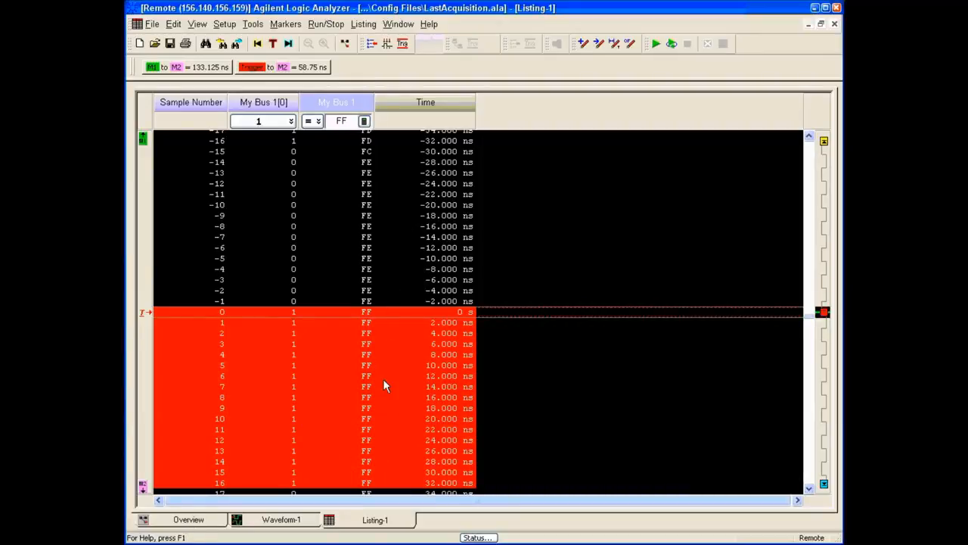
{"action": "mouse_move", "coordinate": [371, 396]}
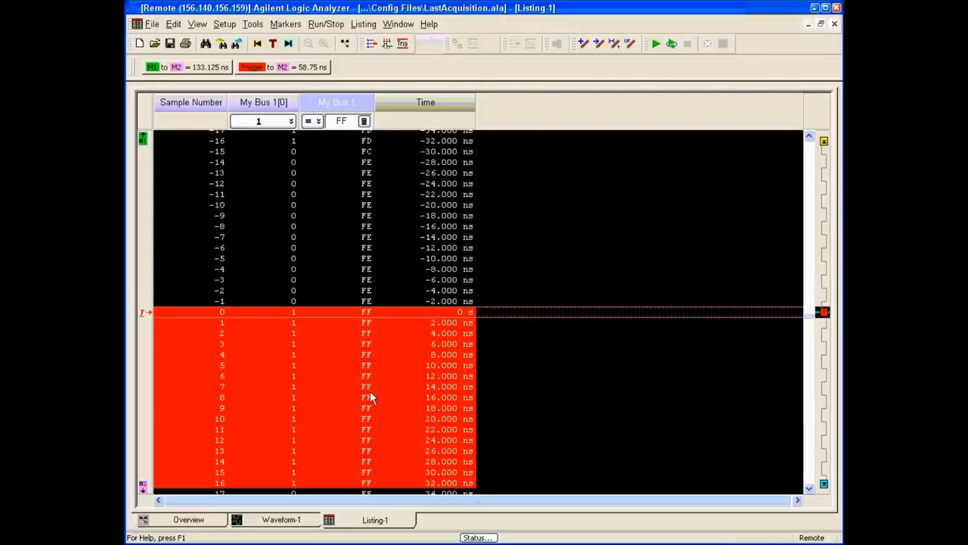
{"action": "mouse_move", "coordinate": [362, 392]}
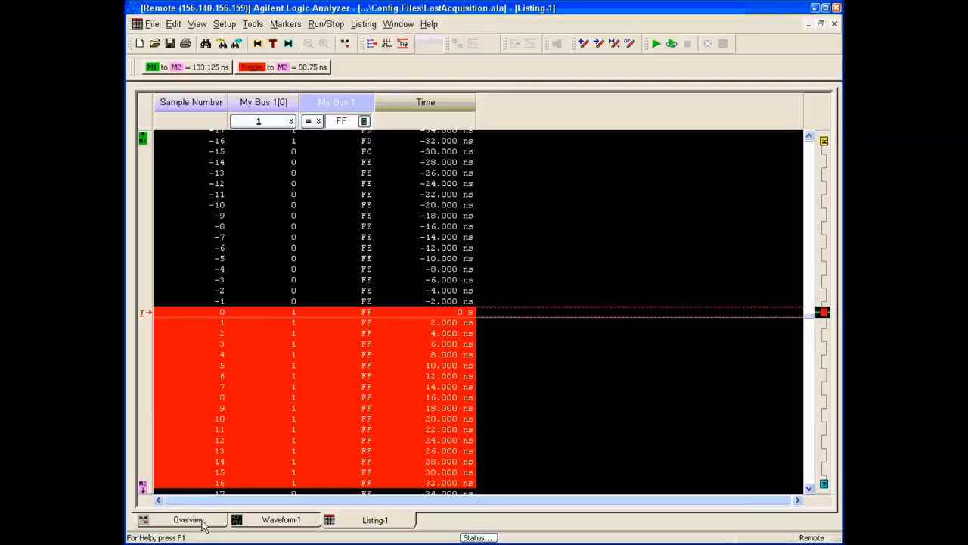
- Delete Filter/Colorize-1 from the Overview and confirm with Yes
{"action": "left_click", "coordinate": [187, 521]}
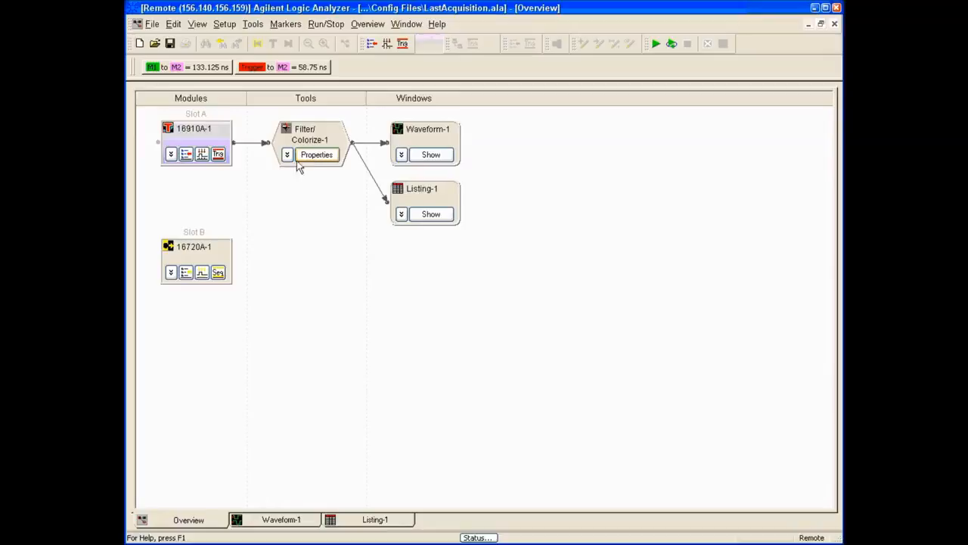
{"action": "right_click", "coordinate": [310, 139]}
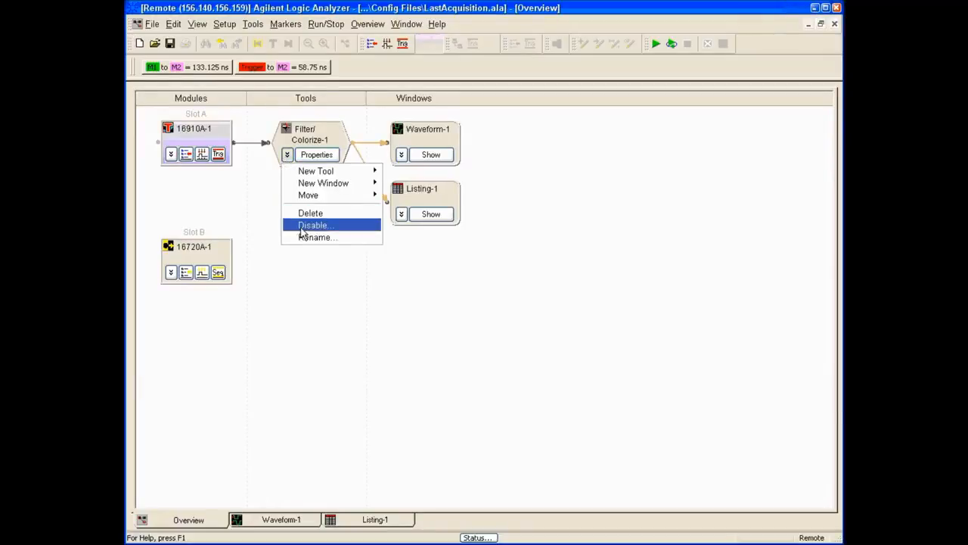
{"action": "left_click", "coordinate": [310, 212]}
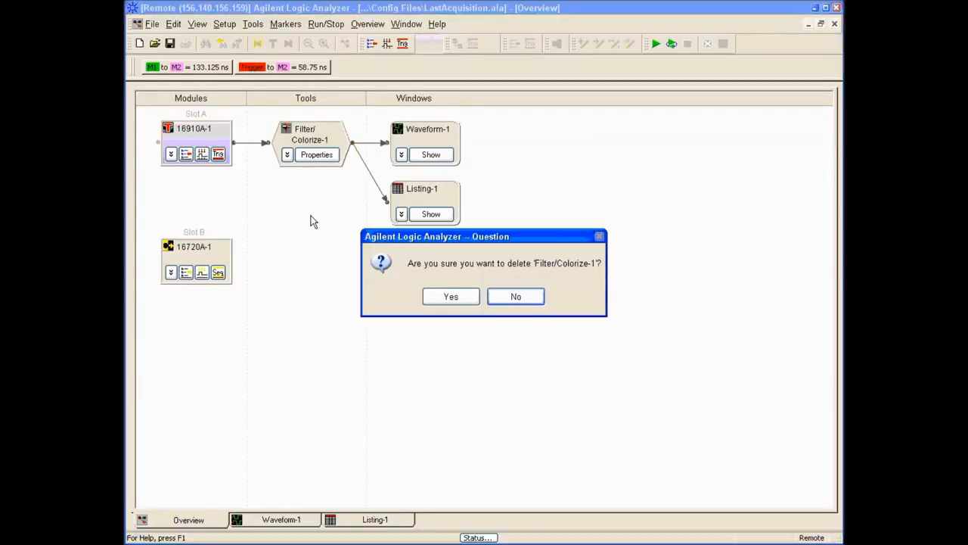
{"action": "left_click", "coordinate": [451, 295]}
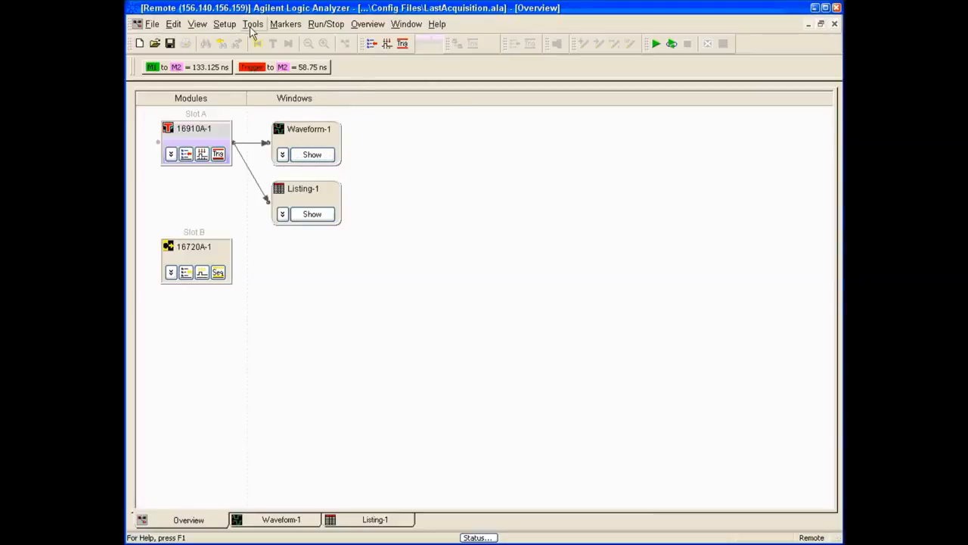
- Create Compare-1 via Window > New Compare, listing My Bus 1 samples around trigger
{"action": "left_click", "coordinate": [253, 24]}
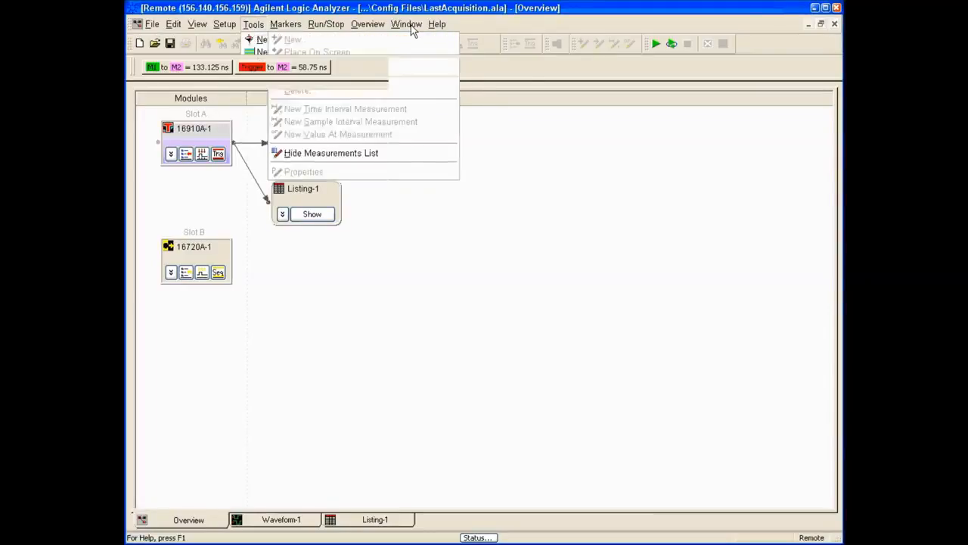
{"action": "left_click", "coordinate": [406, 24]}
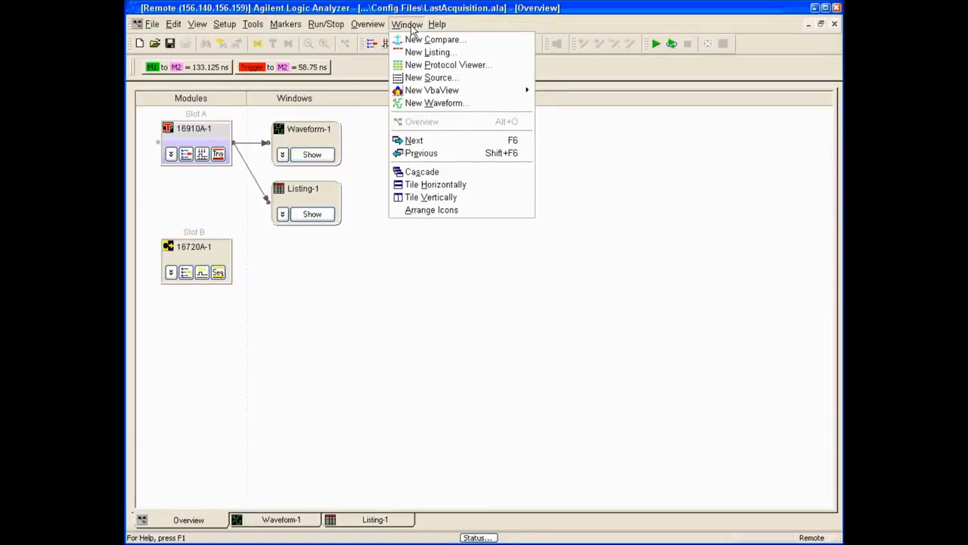
{"action": "mouse_move", "coordinate": [432, 39]}
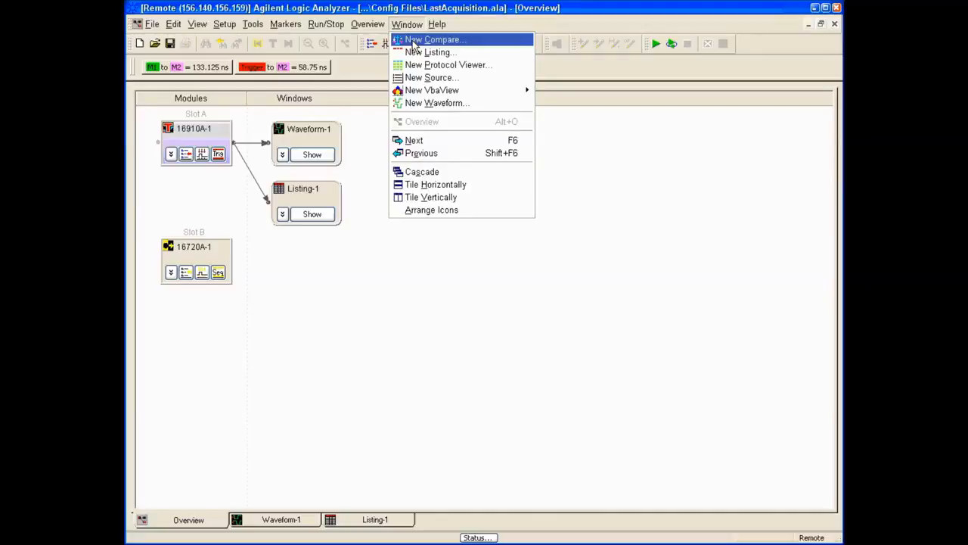
{"action": "left_click", "coordinate": [436, 39]}
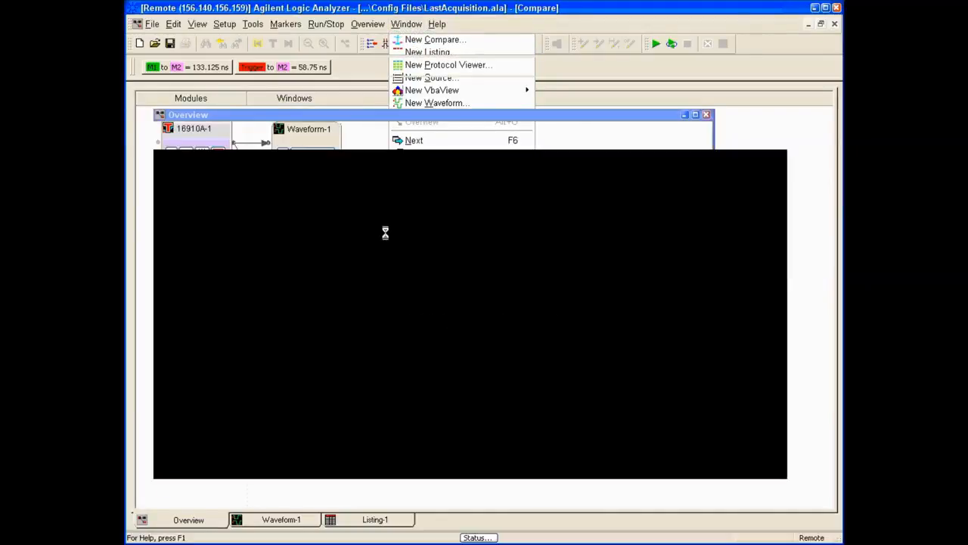
{"action": "left_click", "coordinate": [436, 39]}
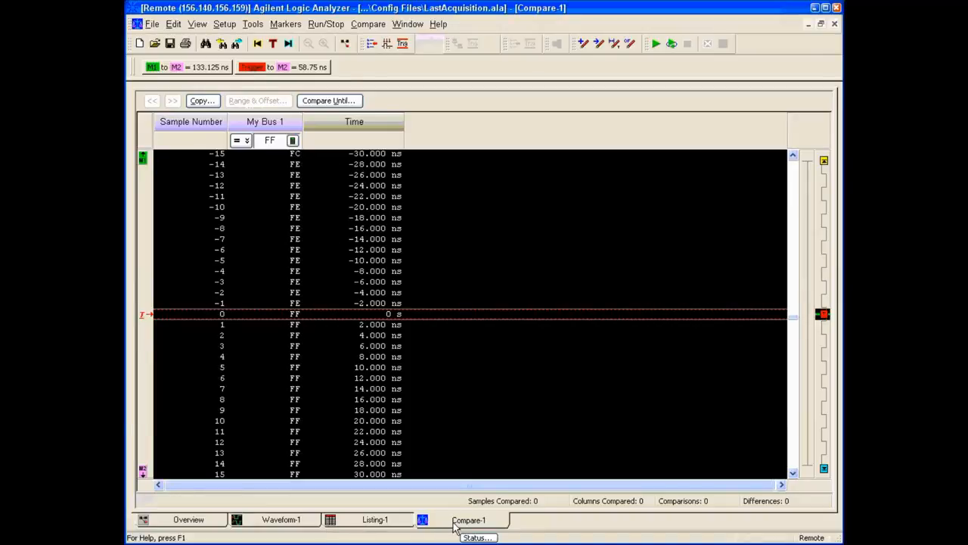
{"action": "mouse_move", "coordinate": [335, 355]}
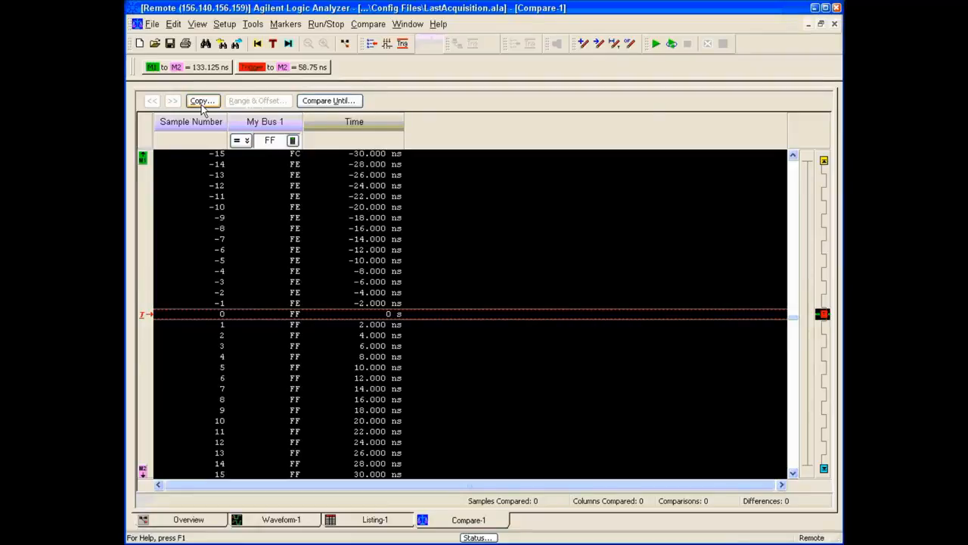
- Copy My Bus 1 as the reference, giving 1048576 samples compared with 0 differences
{"action": "left_click", "coordinate": [203, 100]}
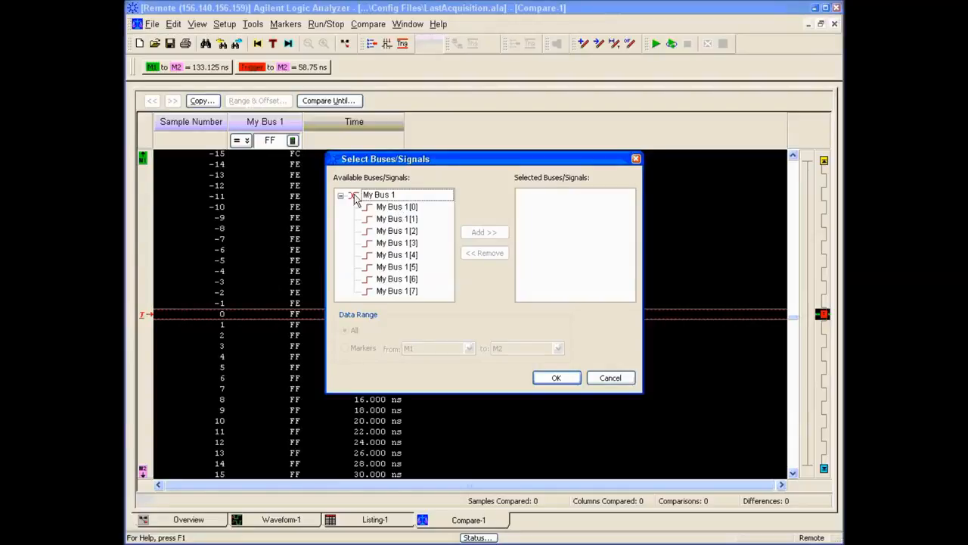
{"action": "left_click", "coordinate": [484, 232]}
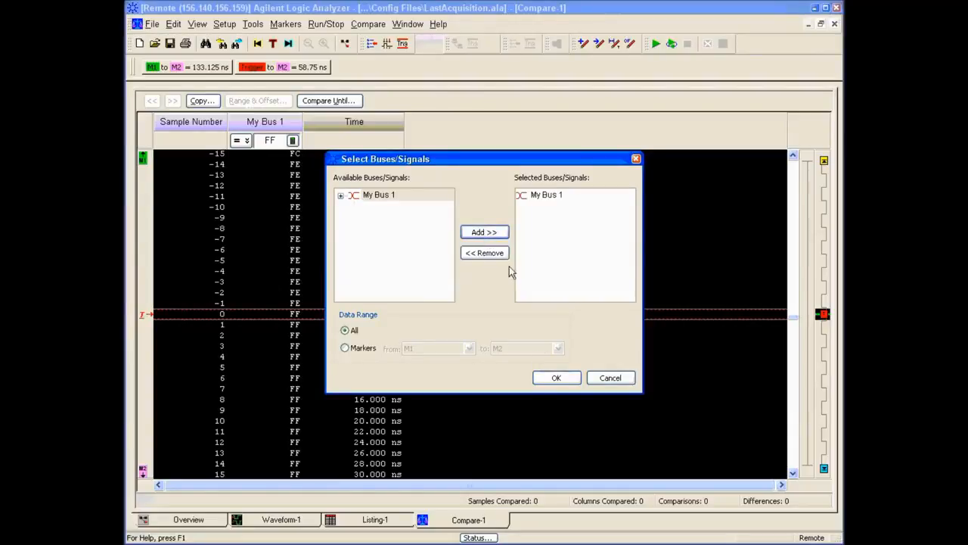
{"action": "left_click", "coordinate": [556, 378]}
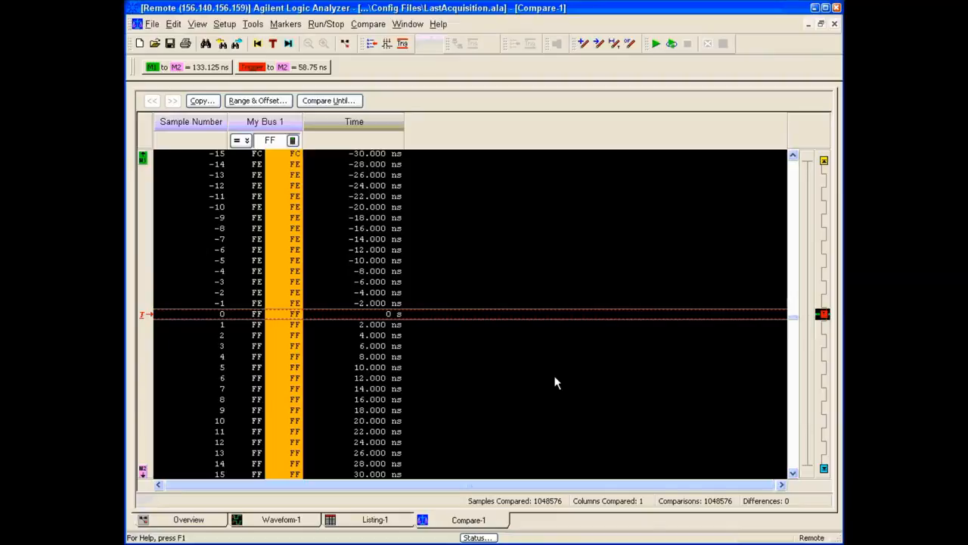
{"action": "mouse_move", "coordinate": [281, 156]}
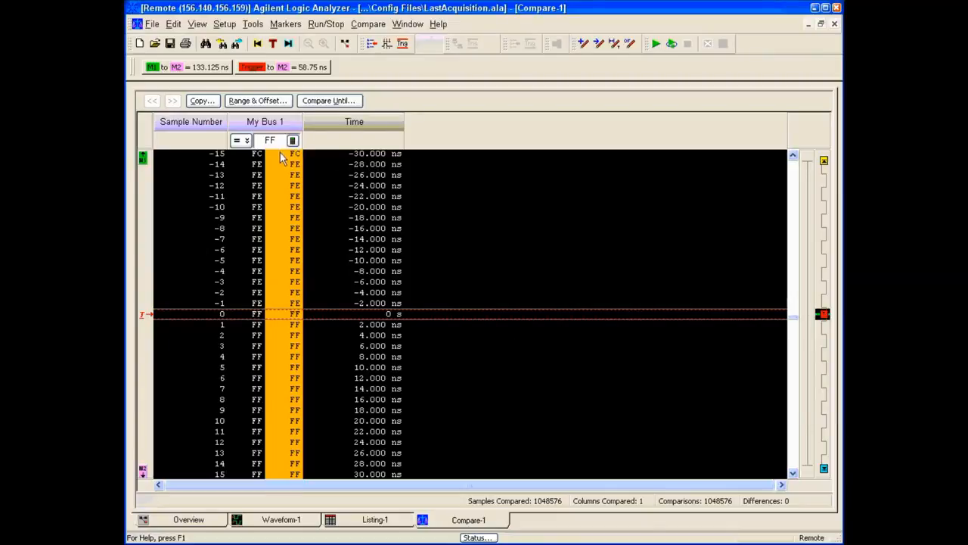
{"action": "mouse_move", "coordinate": [294, 164]}
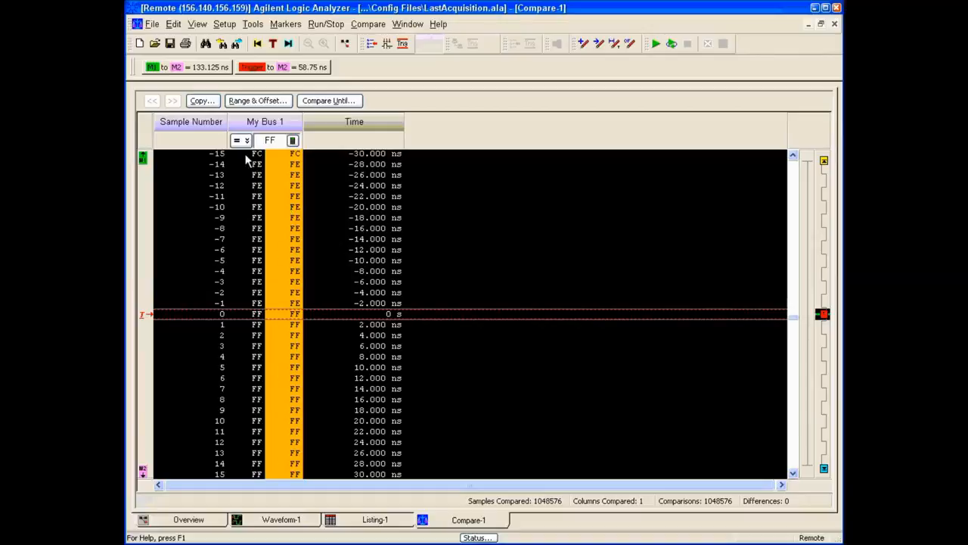
- Run a new acquisition, which reports 57364 differences against the reference
{"action": "left_click", "coordinate": [657, 42]}
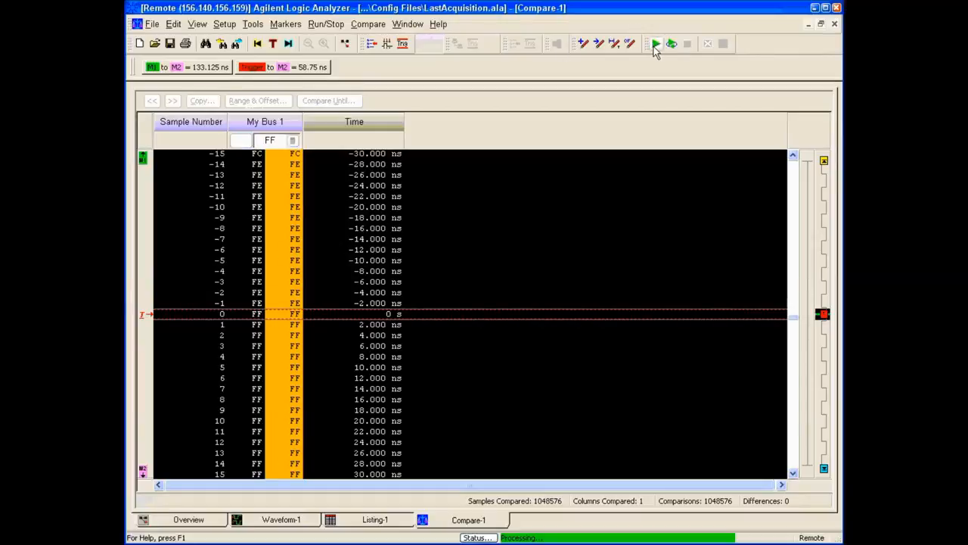
{"action": "left_click", "coordinate": [656, 42]}
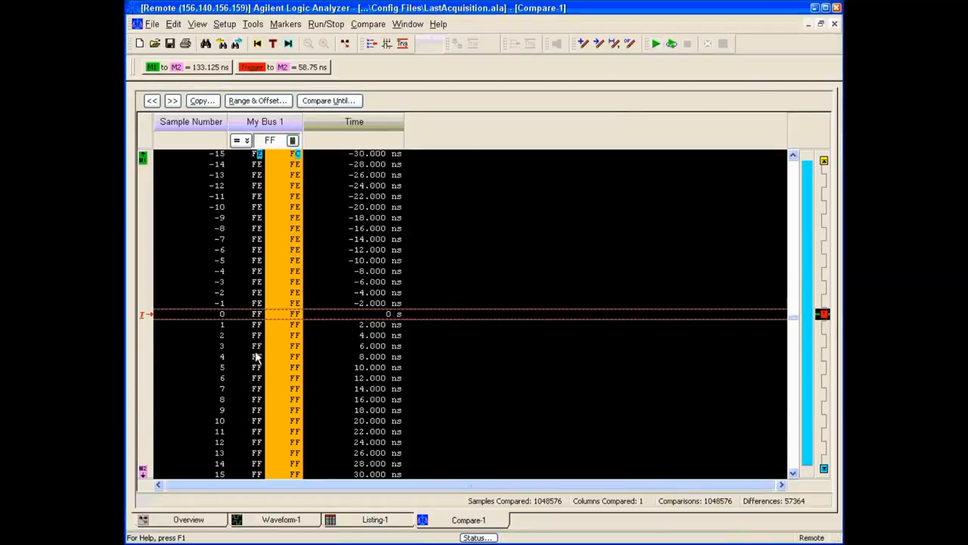
{"action": "mouse_move", "coordinate": [252, 196]}
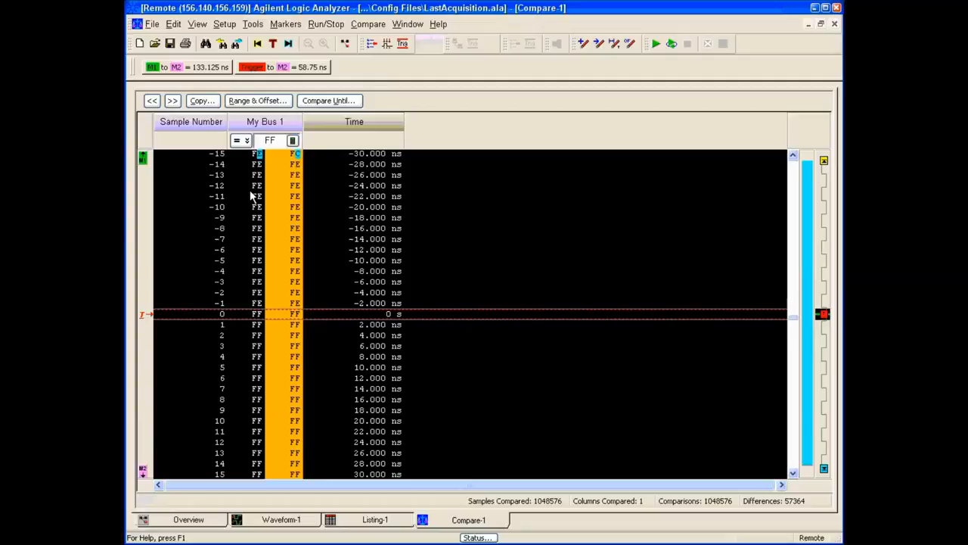
{"action": "mouse_move", "coordinate": [754, 408]}
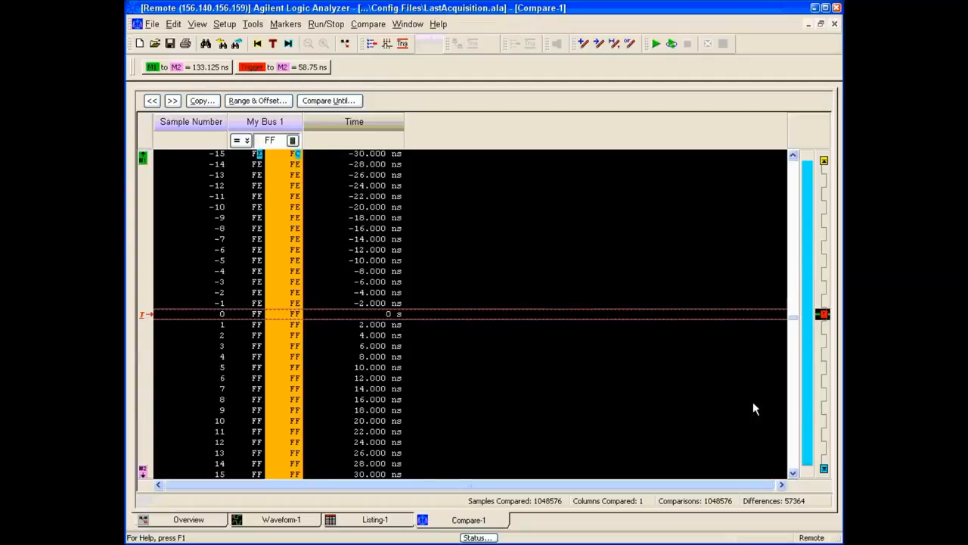
{"action": "mouse_move", "coordinate": [230, 306]}
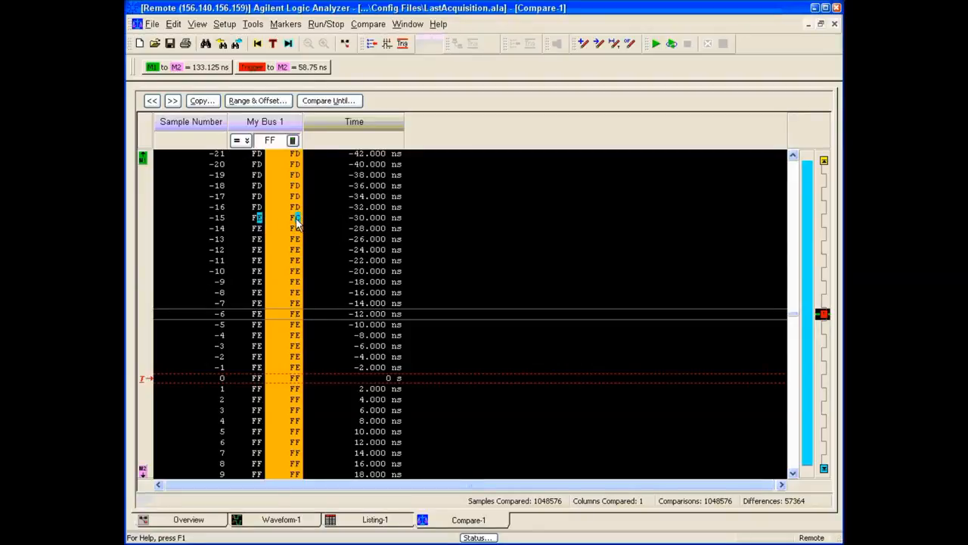
{"action": "mouse_move", "coordinate": [306, 224]}
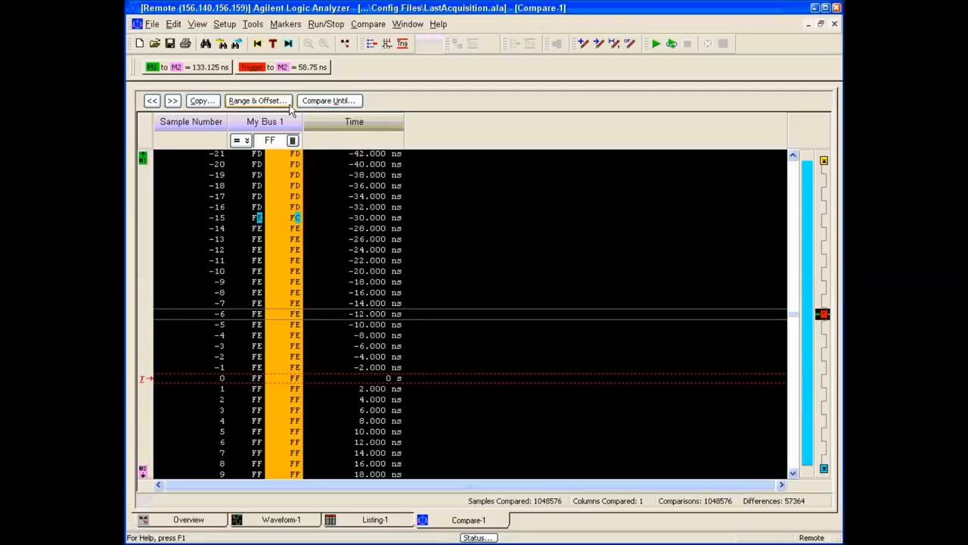
{"action": "left_click", "coordinate": [257, 100]}
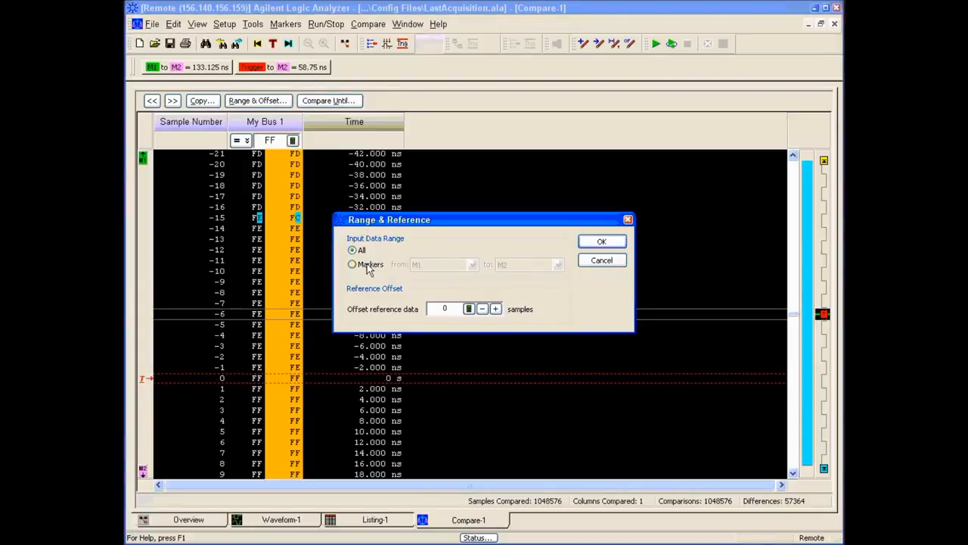
{"action": "left_click", "coordinate": [351, 263]}
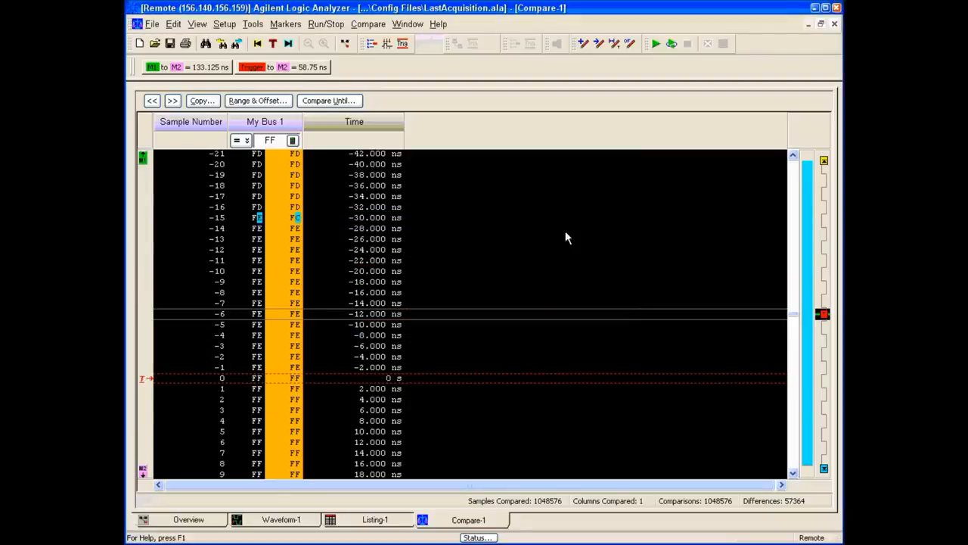
{"action": "left_click", "coordinate": [328, 100]}
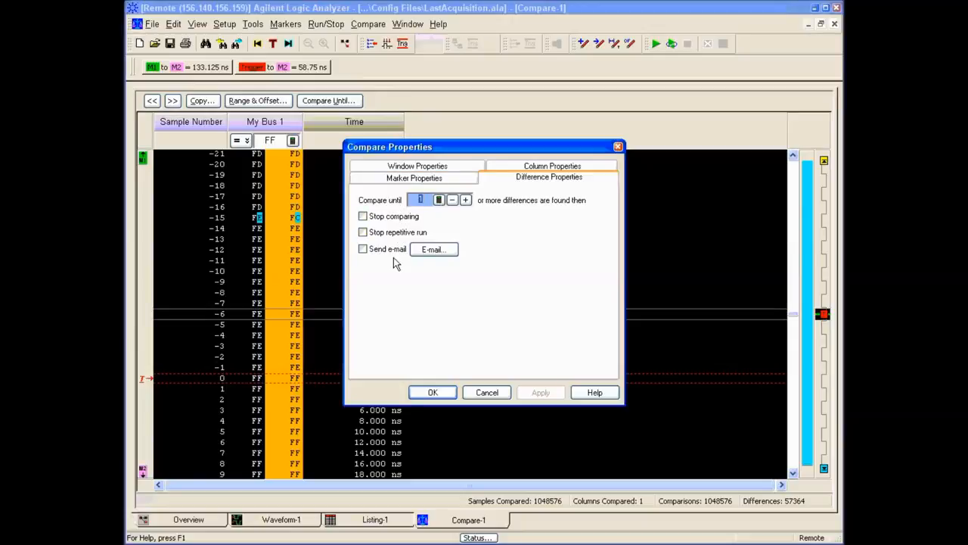
{"action": "left_click", "coordinate": [414, 177]}
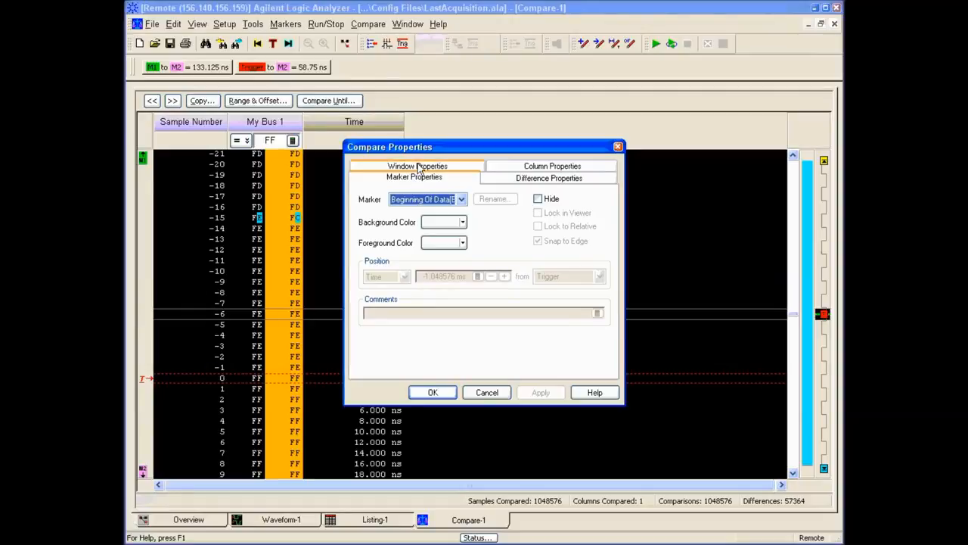
{"action": "left_click", "coordinate": [418, 165]}
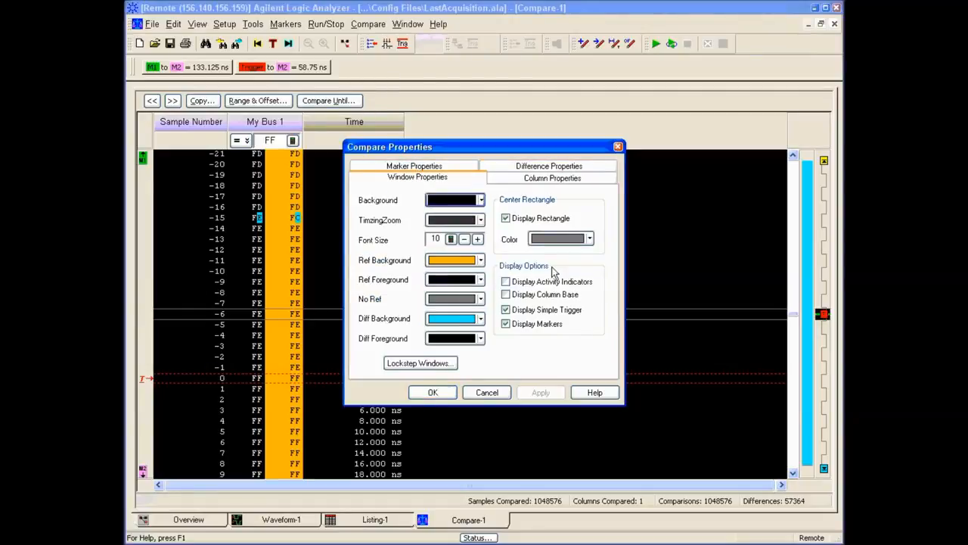
{"action": "left_click", "coordinate": [549, 176]}
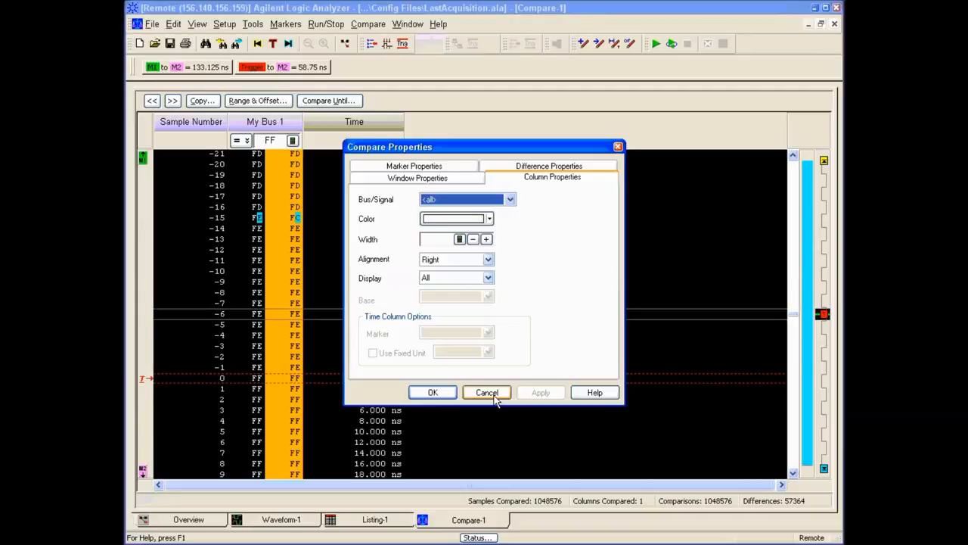
{"action": "left_click", "coordinate": [418, 177]}
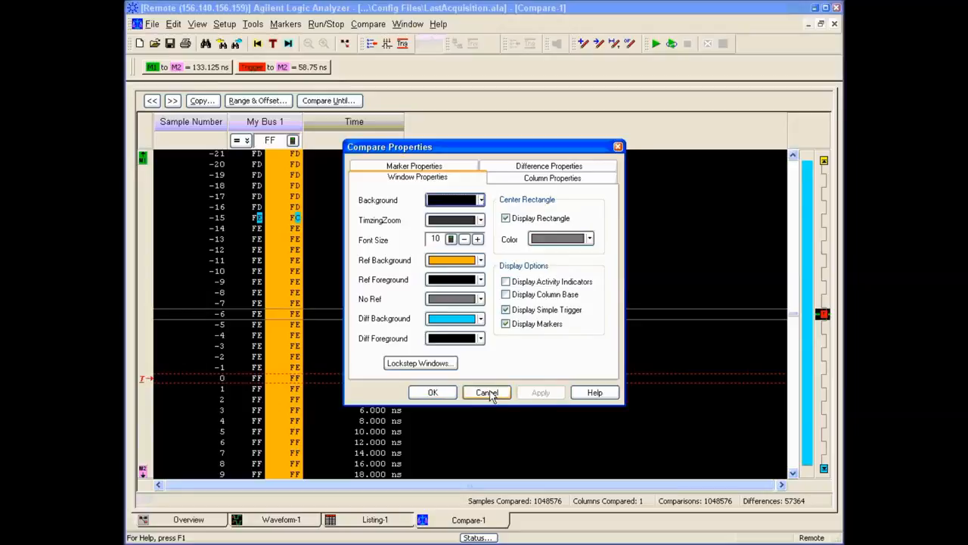
{"action": "left_click", "coordinate": [487, 391]}
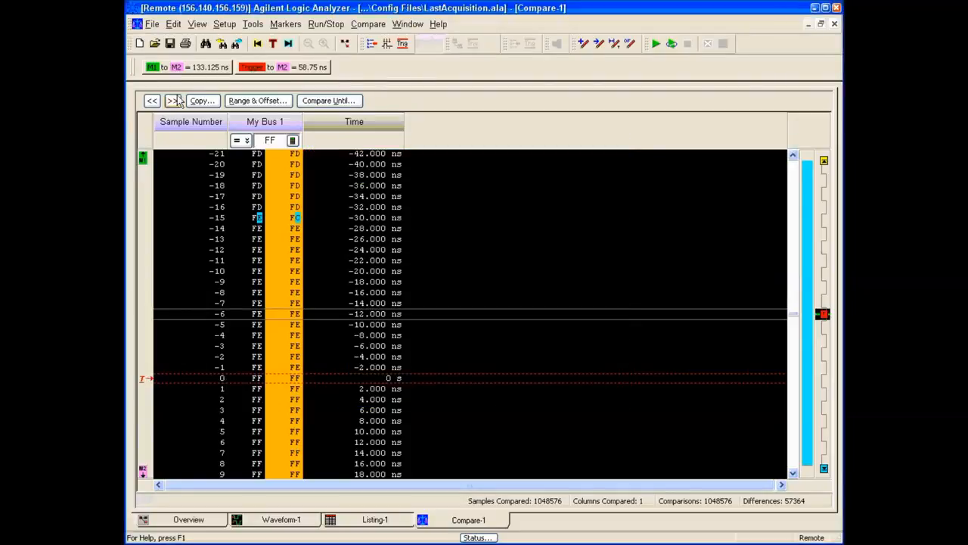
- Jump forward and back between differences, then return to the Overview showing Compare-1
{"action": "left_click", "coordinate": [173, 100]}
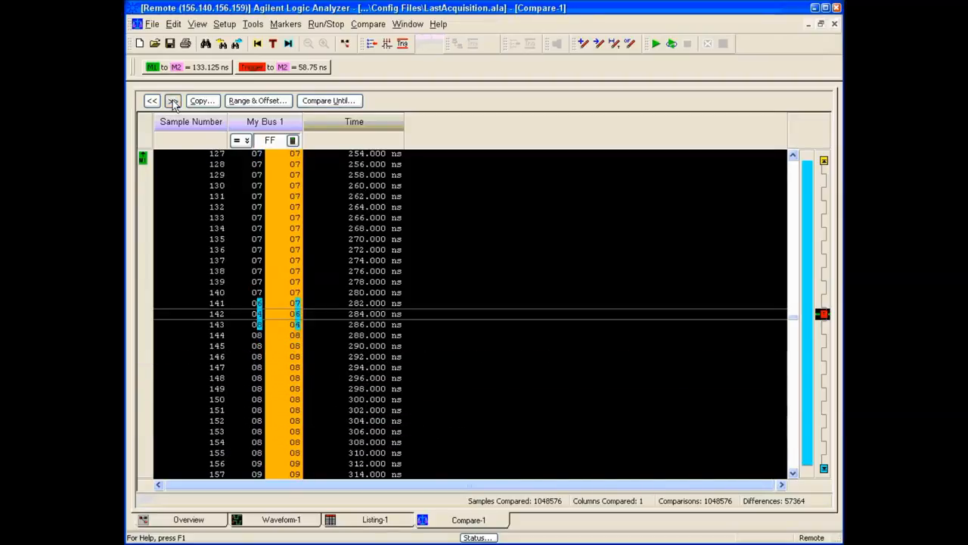
{"action": "left_click", "coordinate": [172, 99]}
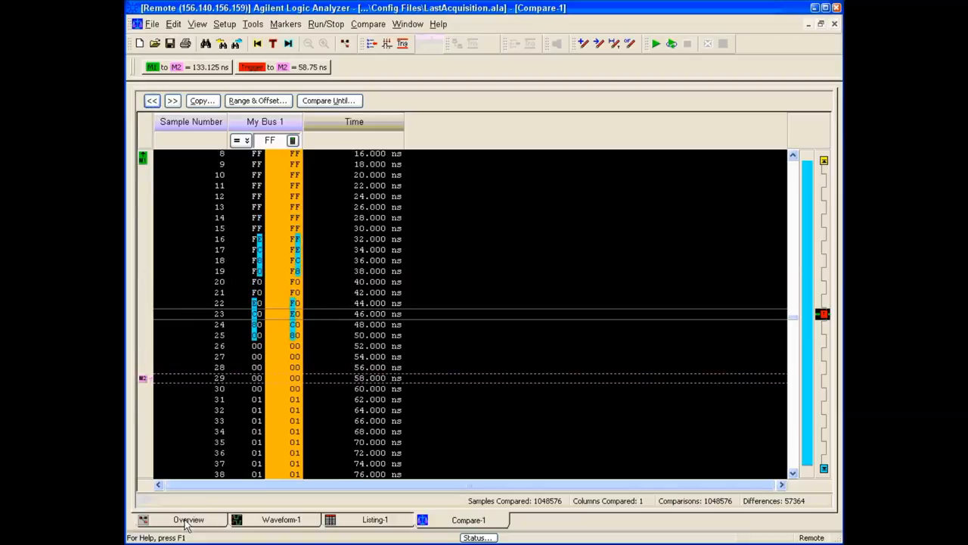
{"action": "left_click", "coordinate": [188, 521]}
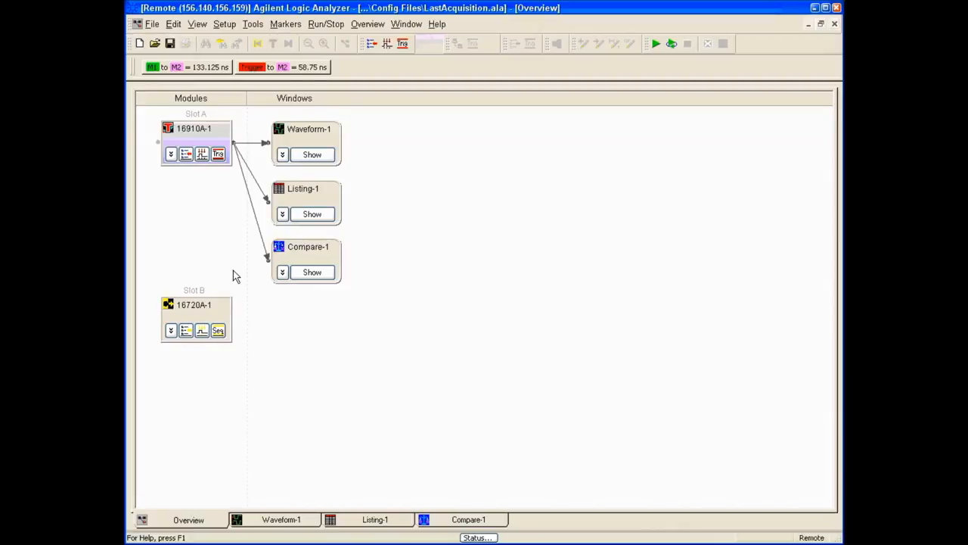
{"action": "mouse_move", "coordinate": [235, 34]}
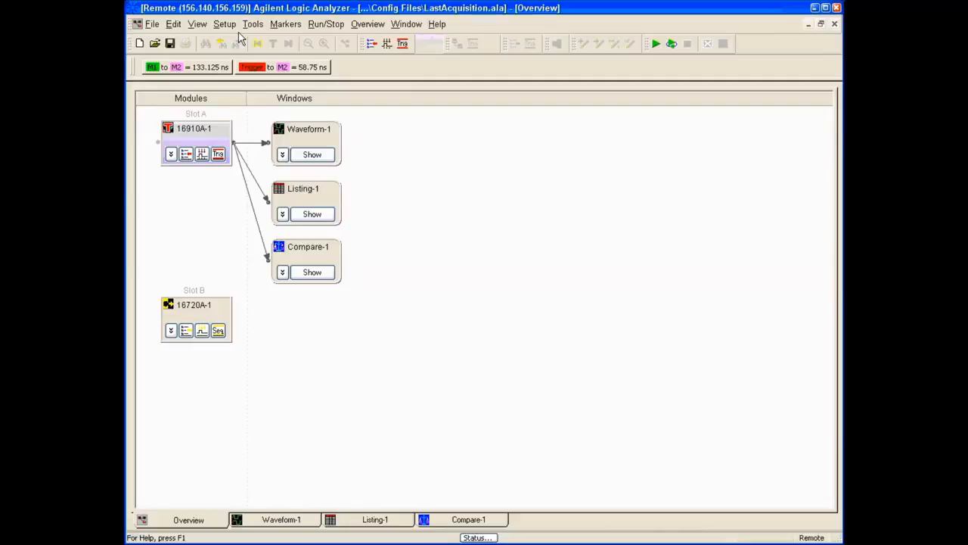
- Add Serial To Parallel-1 via Tools > New SerialToParallel, feeding all three windows
{"action": "left_click", "coordinate": [253, 25]}
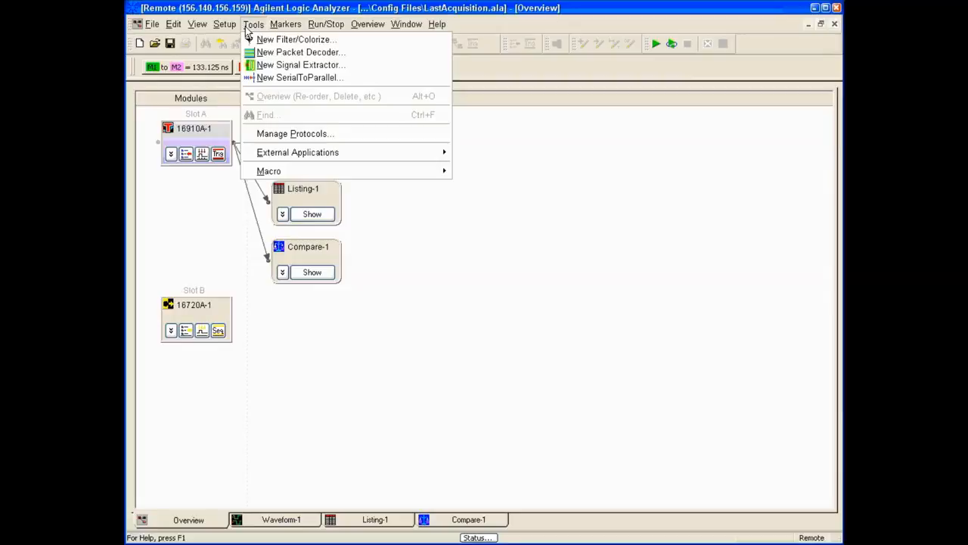
{"action": "mouse_move", "coordinate": [301, 52]}
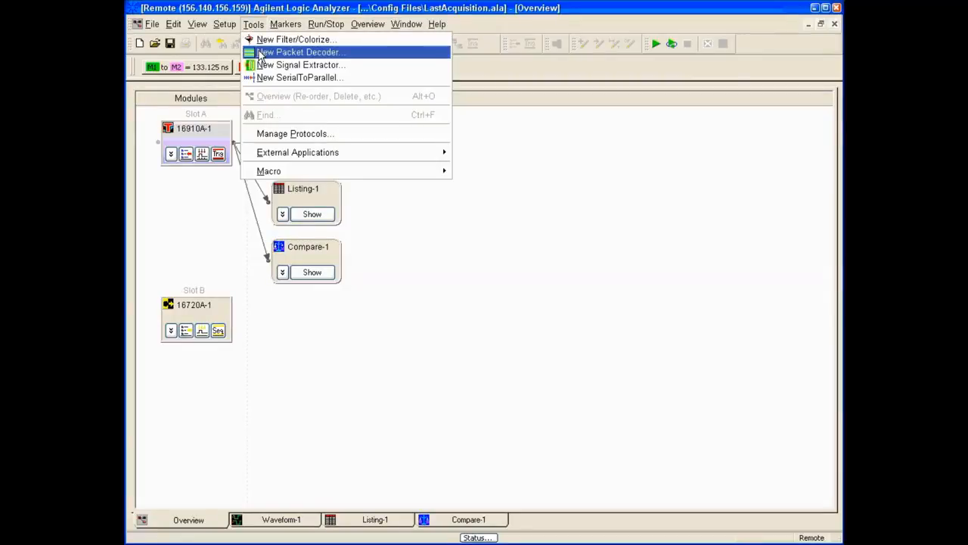
{"action": "mouse_move", "coordinate": [318, 63]}
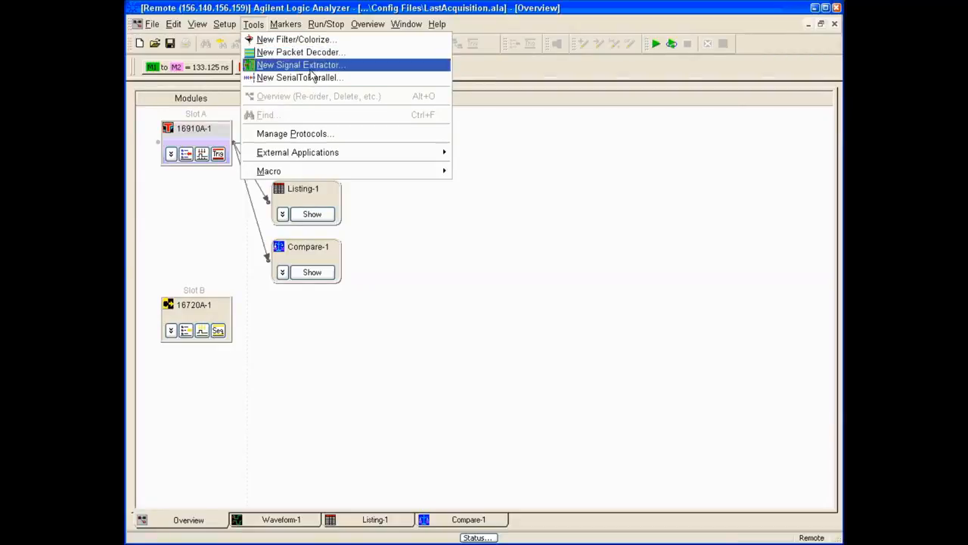
{"action": "mouse_move", "coordinate": [301, 51]}
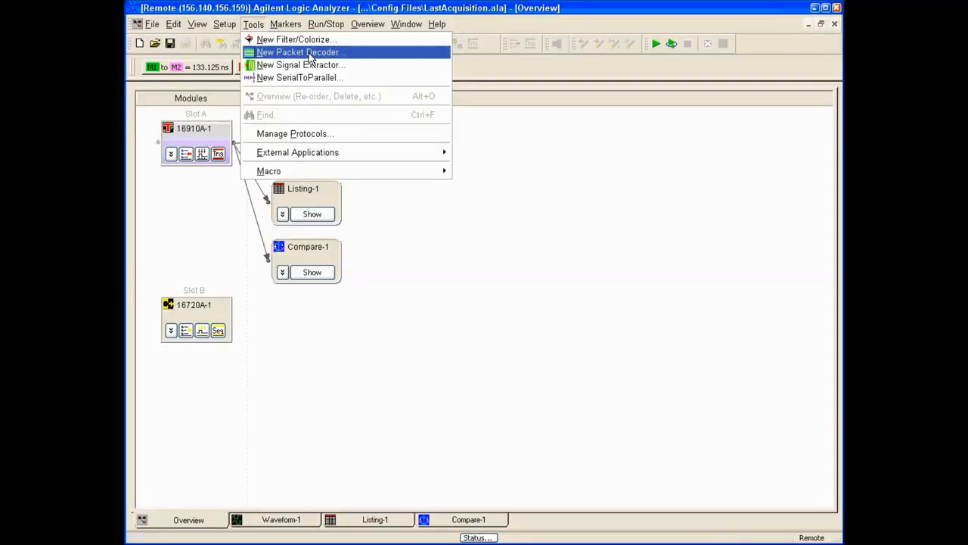
{"action": "mouse_move", "coordinate": [297, 77]}
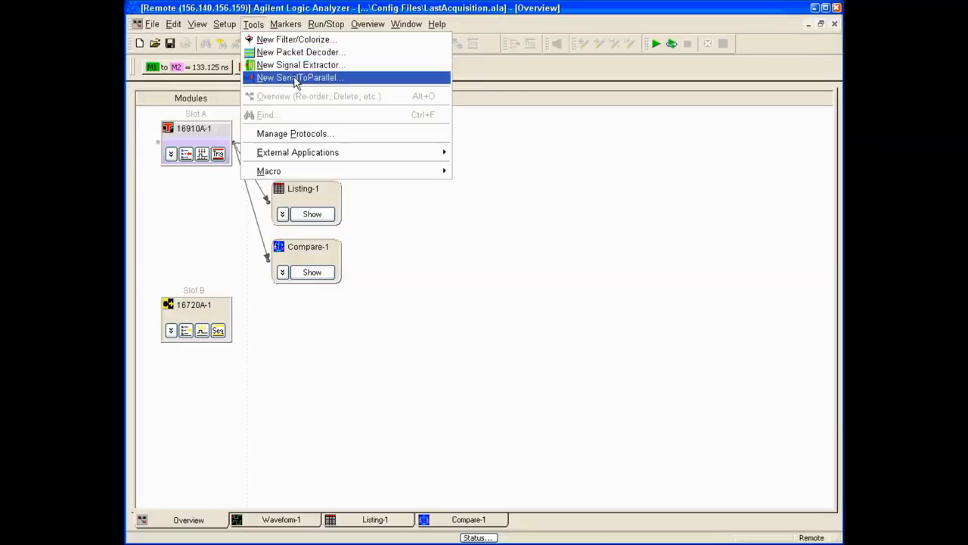
{"action": "left_click", "coordinate": [297, 77]}
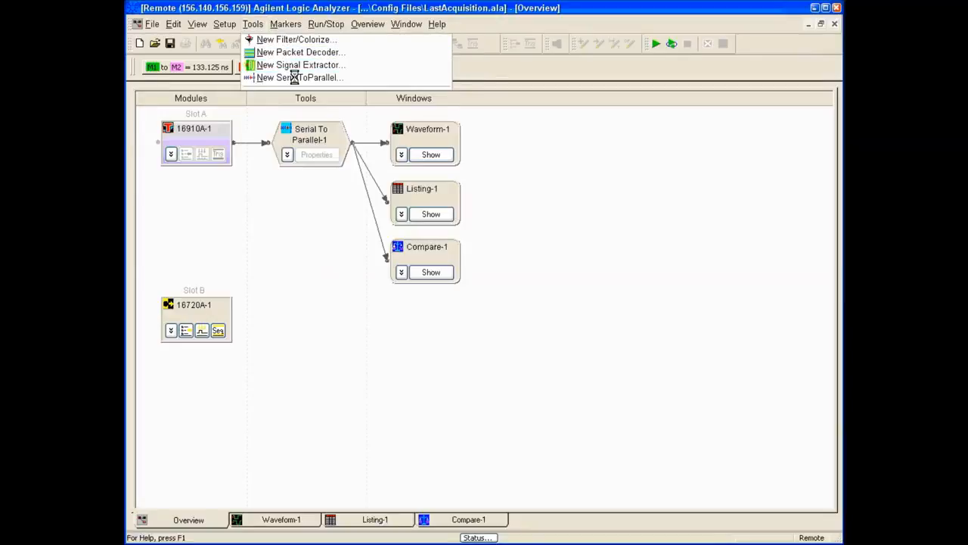
- Show Serial To Parallel-1's properties, reviewing bit 7 of My Bus 1 as input to an 8-bit Parallel bus
{"action": "left_click", "coordinate": [317, 155]}
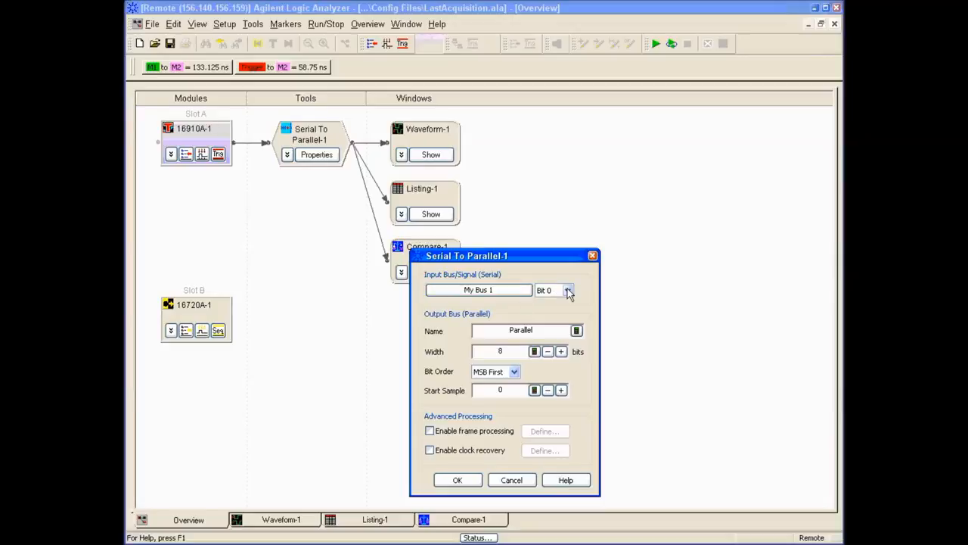
{"action": "mouse_move", "coordinate": [569, 293]}
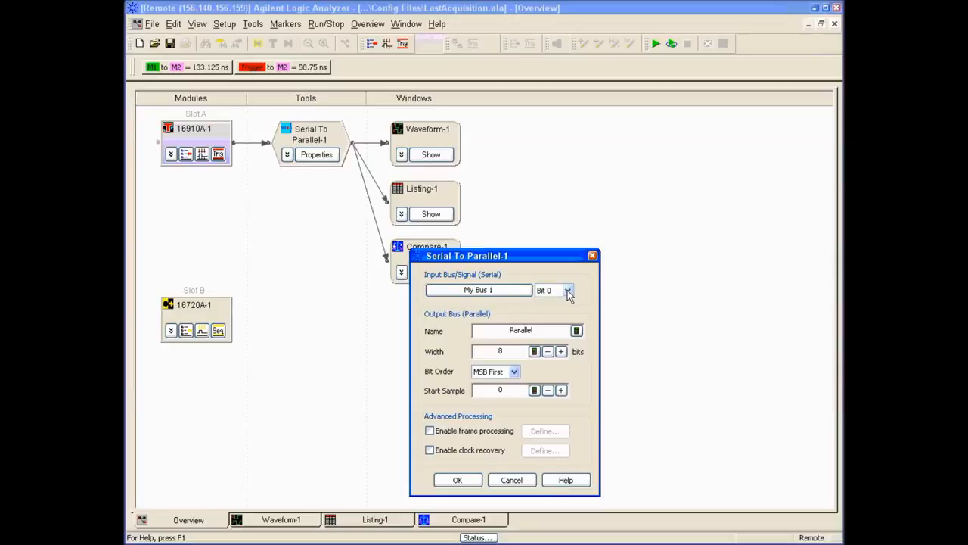
{"action": "left_click", "coordinate": [567, 290]}
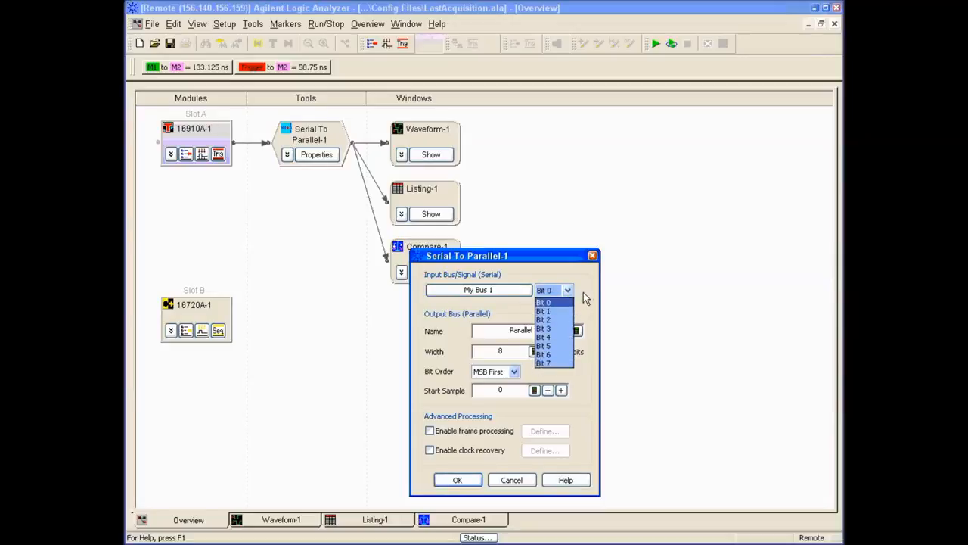
{"action": "left_click", "coordinate": [543, 303]}
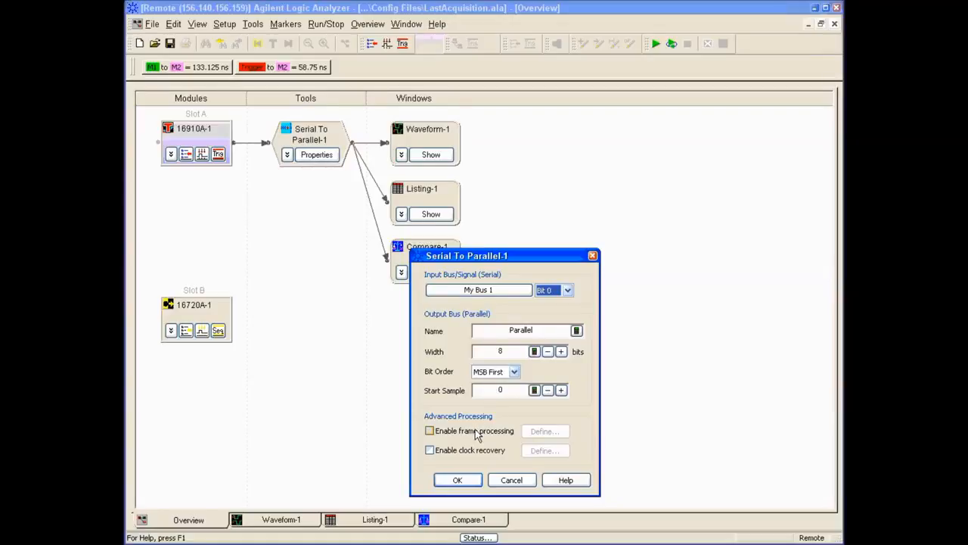
{"action": "mouse_move", "coordinate": [441, 436]}
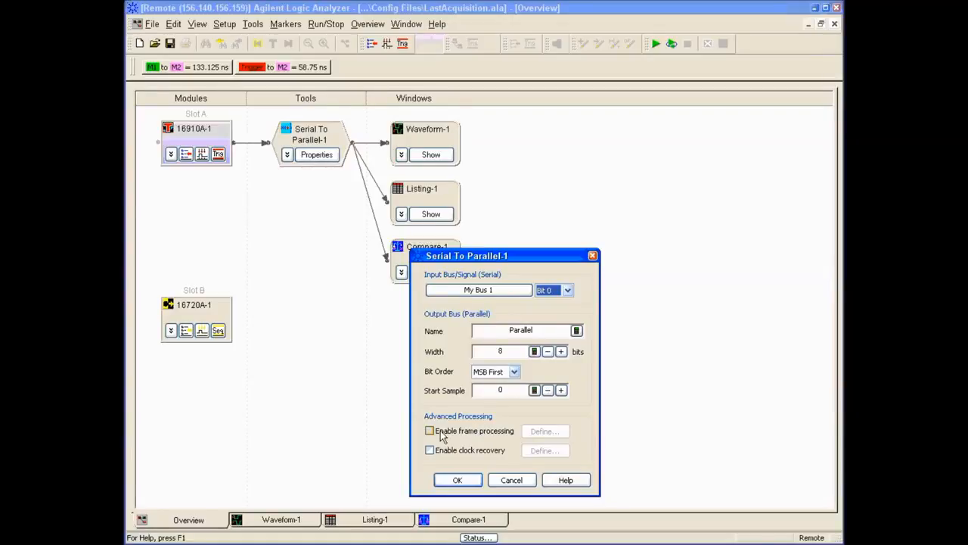
{"action": "mouse_move", "coordinate": [478, 454]}
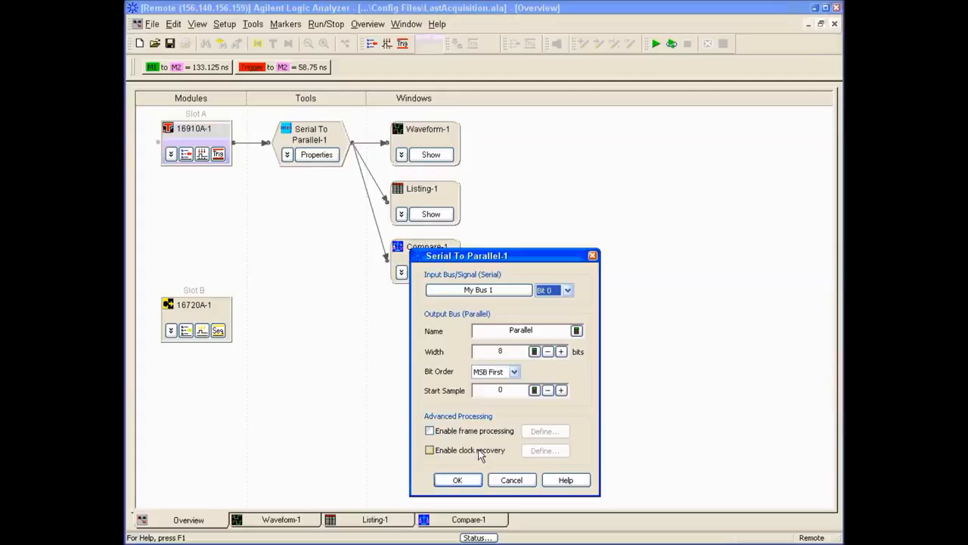
- Enable clock recovery, review the Define... options and data encoding choices, then cancel the Serial To Parallel-1 settings
{"action": "left_click", "coordinate": [429, 451]}
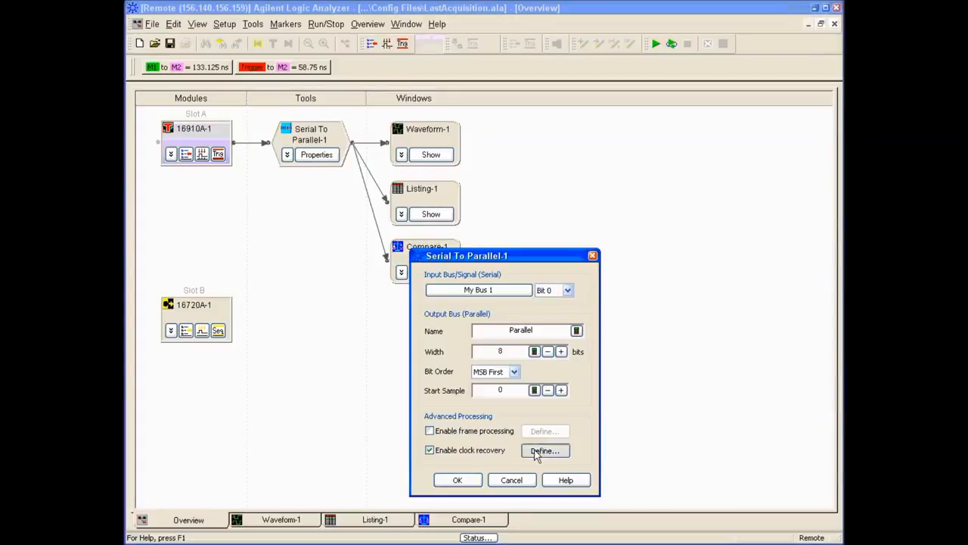
{"action": "left_click", "coordinate": [545, 451]}
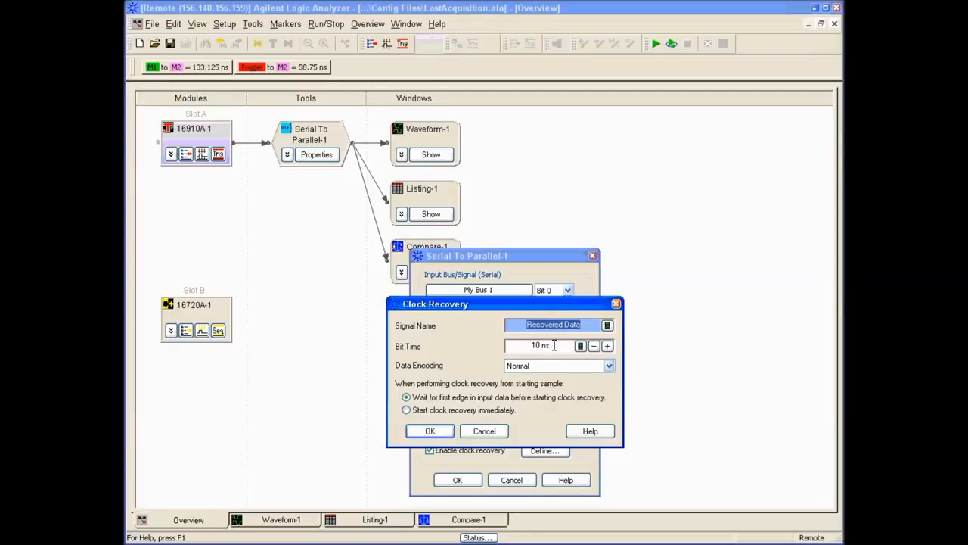
{"action": "mouse_move", "coordinate": [599, 375]}
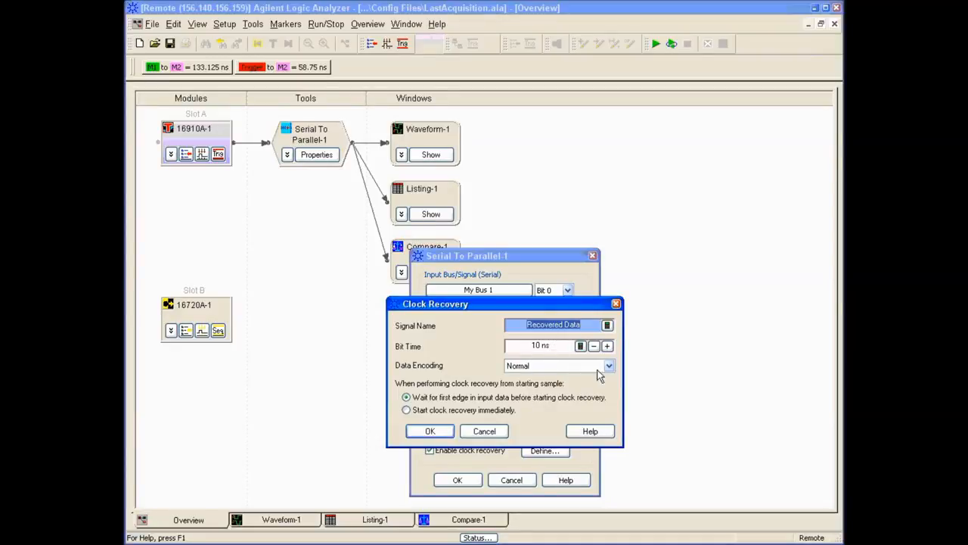
{"action": "left_click", "coordinate": [608, 365]}
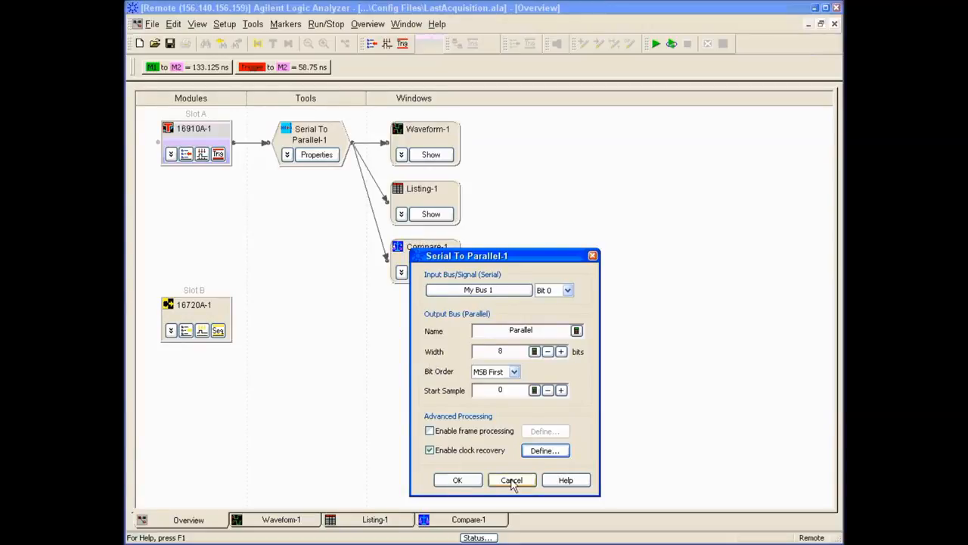
{"action": "left_click", "coordinate": [511, 480]}
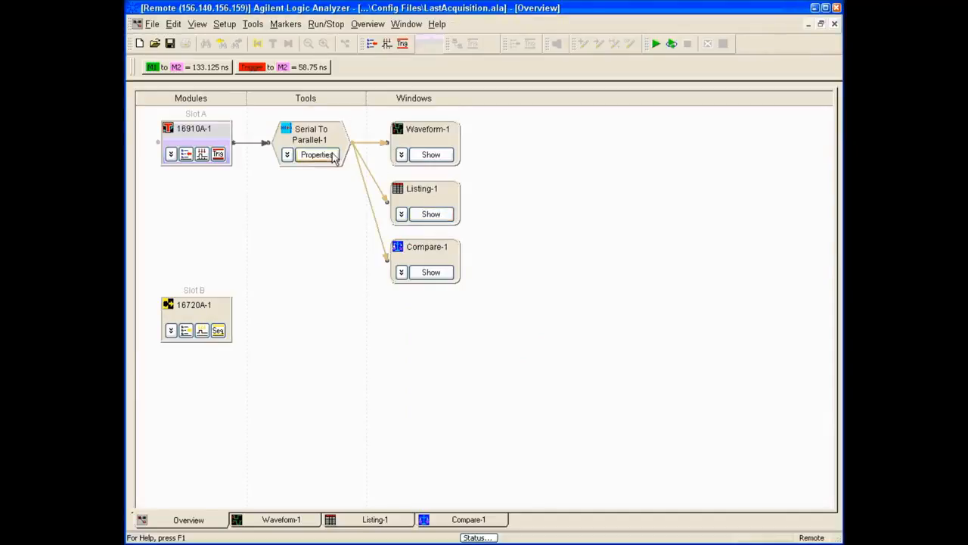
- Dismiss the Waveform-1 node menu and show the Waveform-1 window with My Bus 1's traces
{"action": "left_click", "coordinate": [316, 154]}
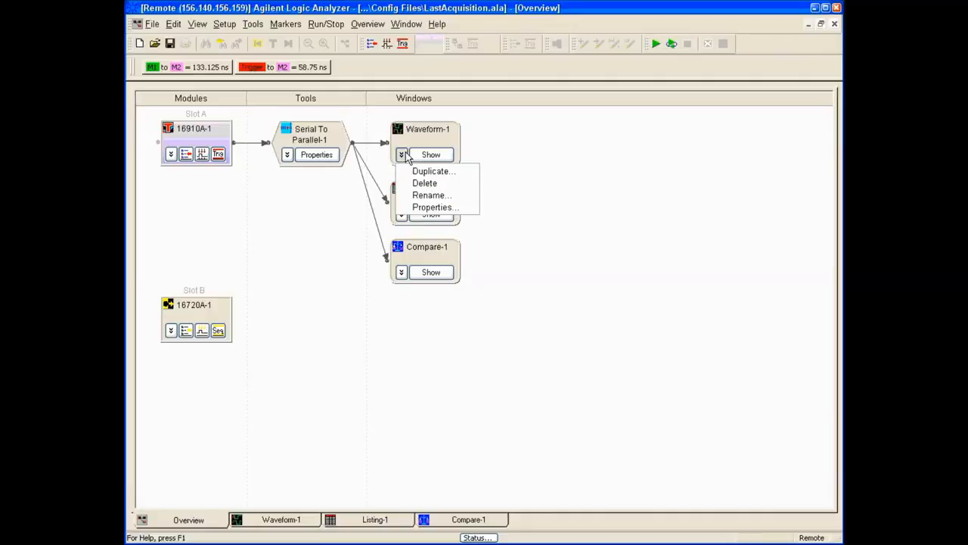
{"action": "left_click", "coordinate": [252, 25]}
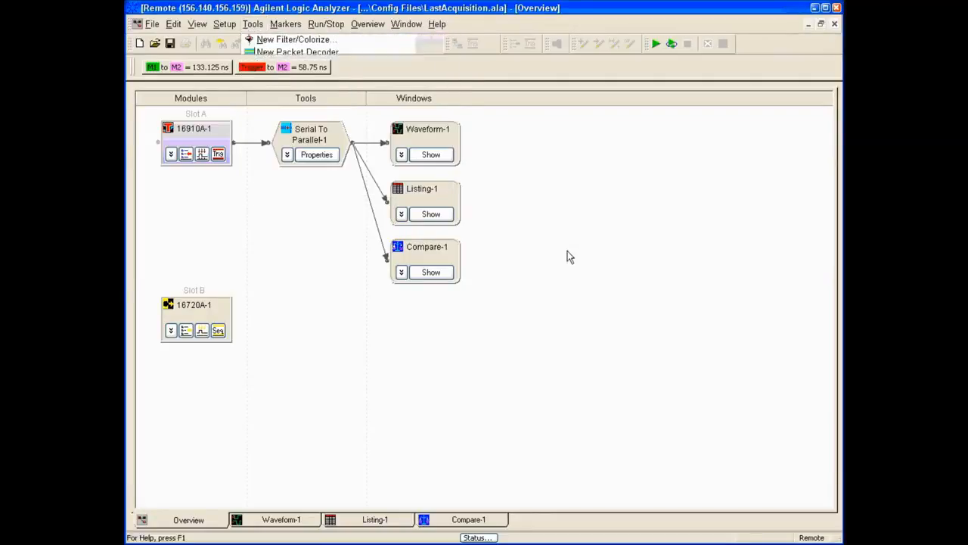
{"action": "left_click", "coordinate": [430, 155]}
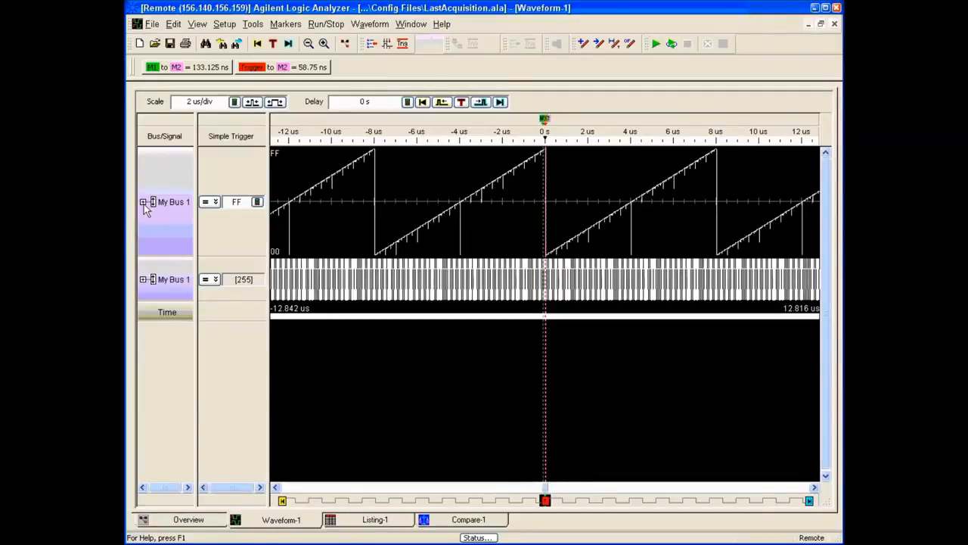
{"action": "mouse_move", "coordinate": [164, 211]}
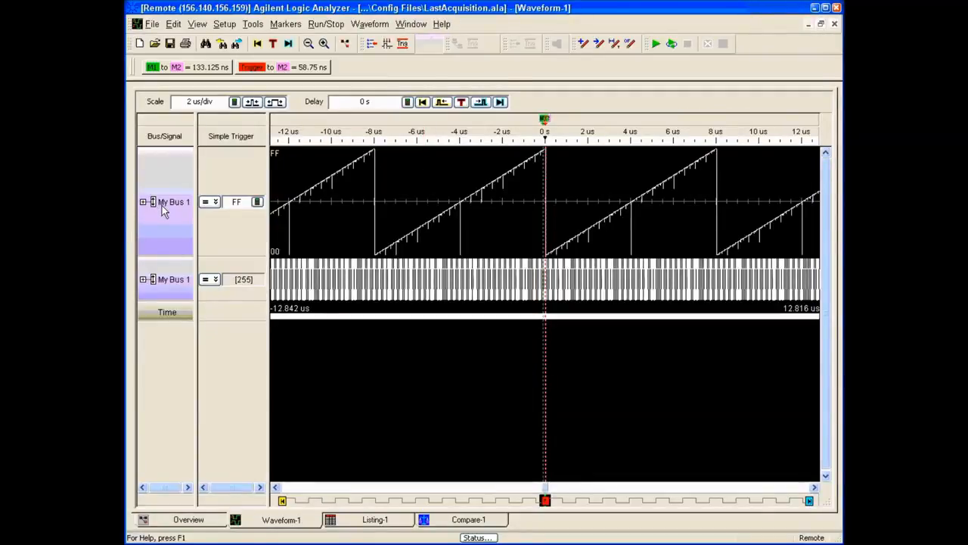
- Open the Symbols dialog for My Bus 1 from its row menu and inspect its empty symbol entry
{"action": "right_click", "coordinate": [165, 201]}
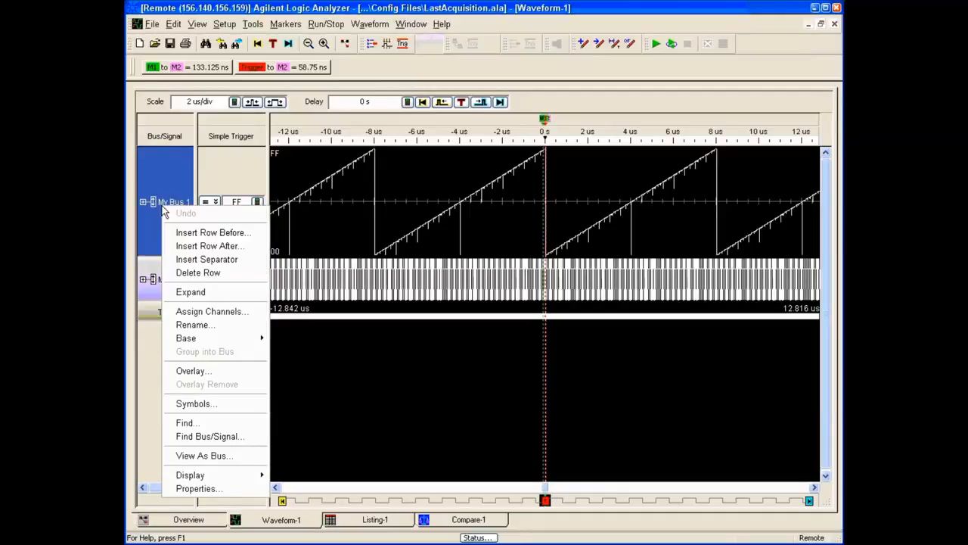
{"action": "mouse_move", "coordinate": [189, 422]}
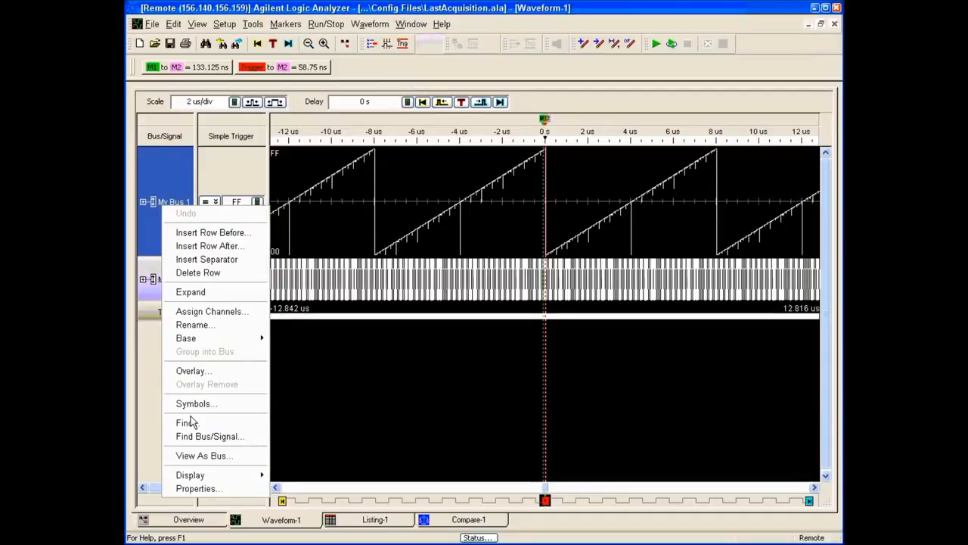
{"action": "left_click", "coordinate": [196, 403]}
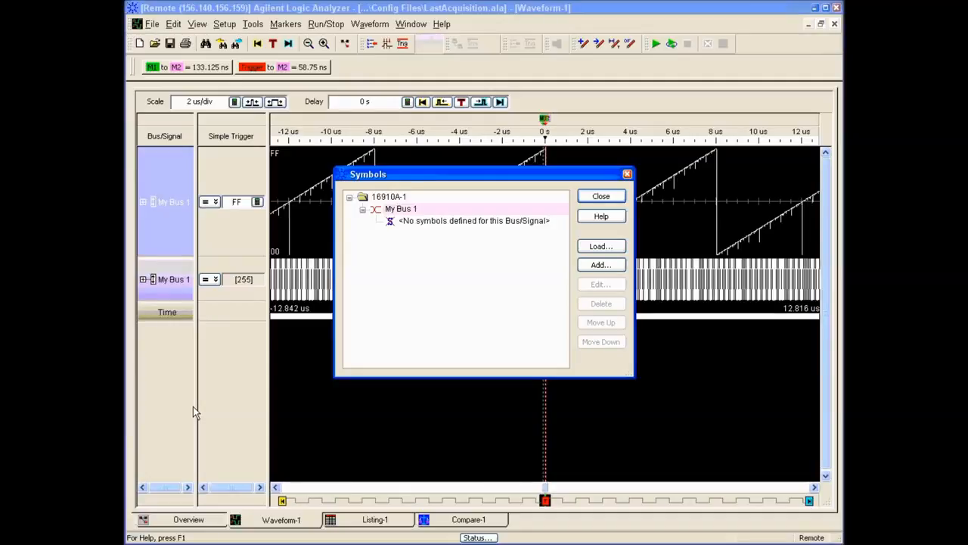
{"action": "mouse_move", "coordinate": [484, 224]}
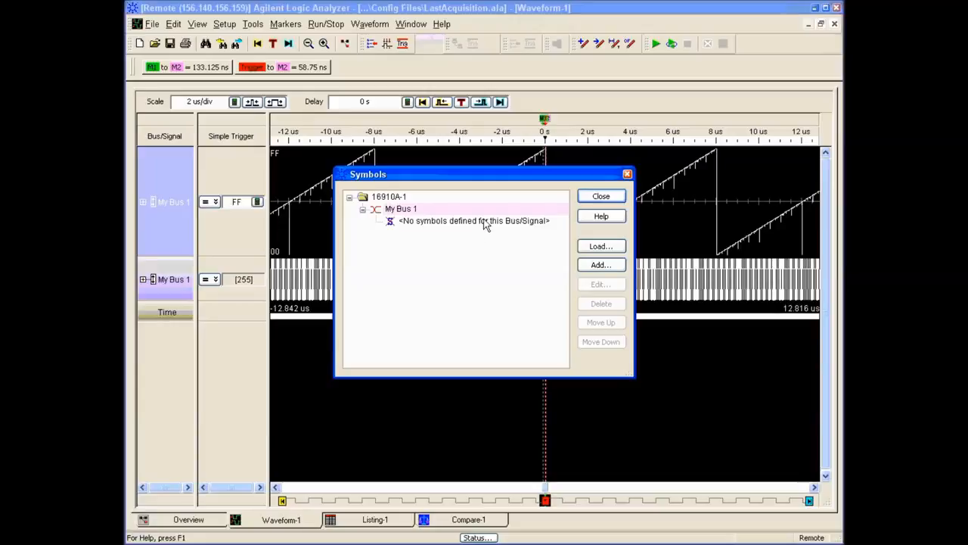
{"action": "left_click", "coordinate": [475, 221]}
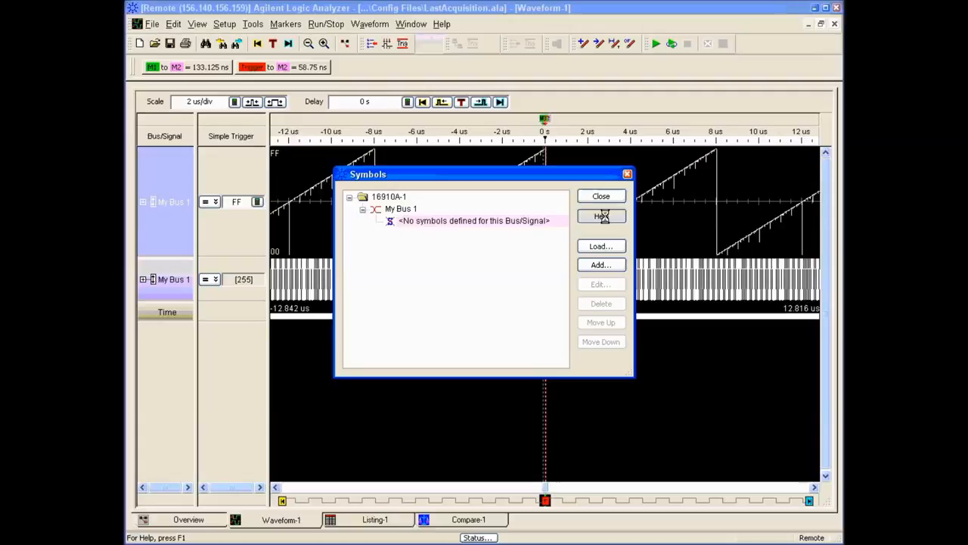
- Read the Symbols Dialog help topic, return to the analyzer and close the Symbols dialog without adding symbols
{"action": "left_click", "coordinate": [601, 215]}
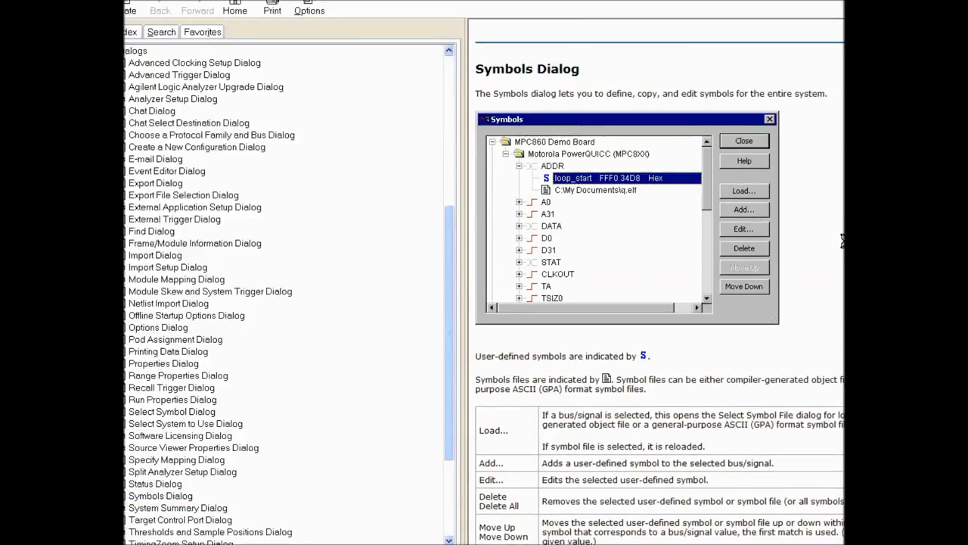
{"action": "scroll", "scroll_direction": "down", "scroll_amount": 3}
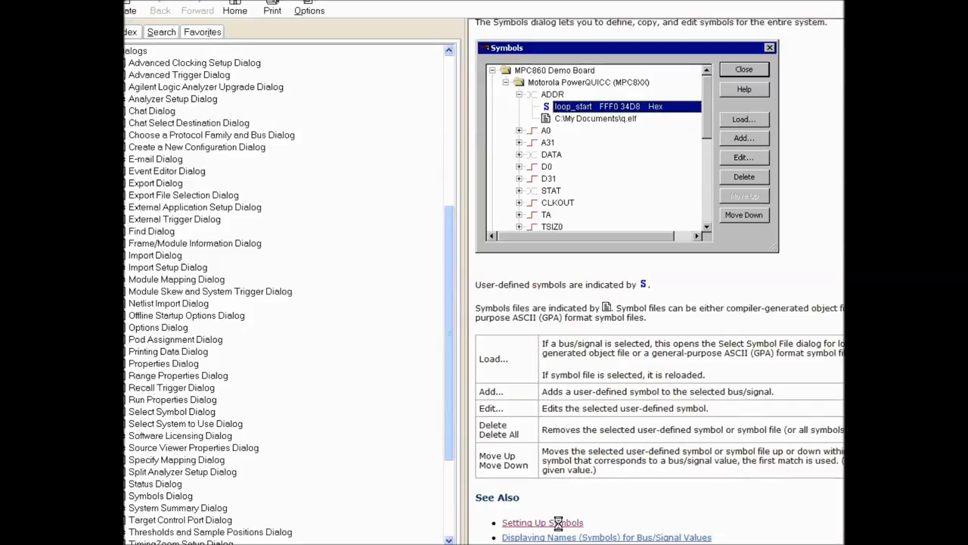
{"action": "left_click", "coordinate": [541, 522]}
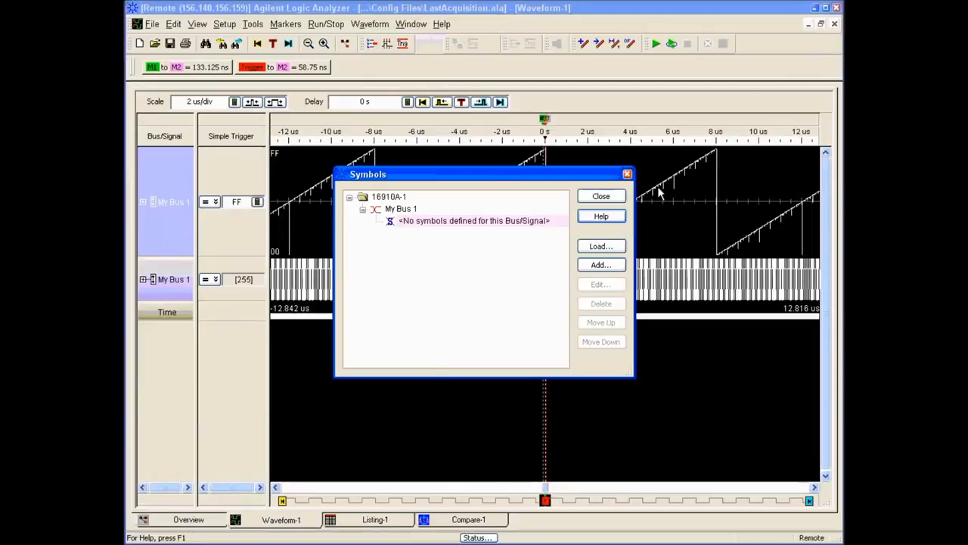
{"action": "left_click", "coordinate": [601, 197]}
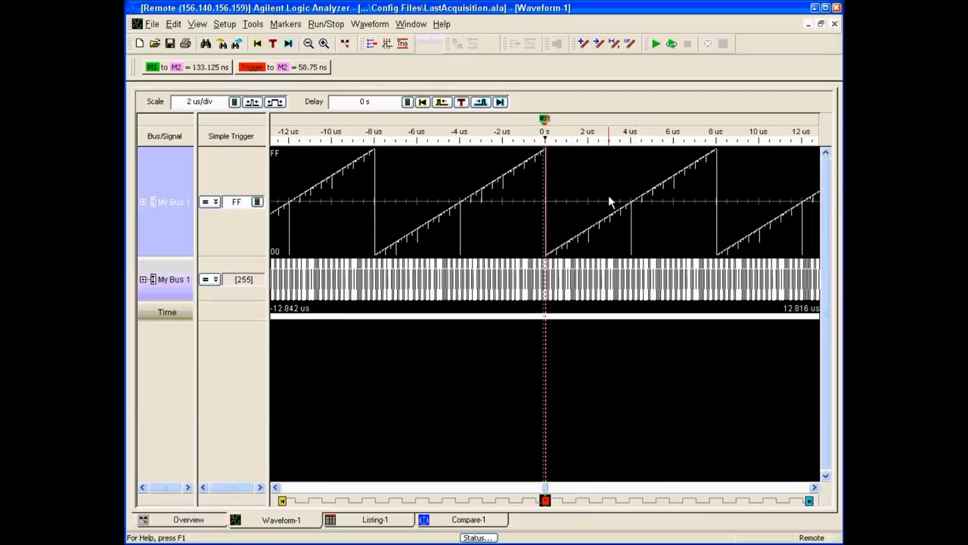